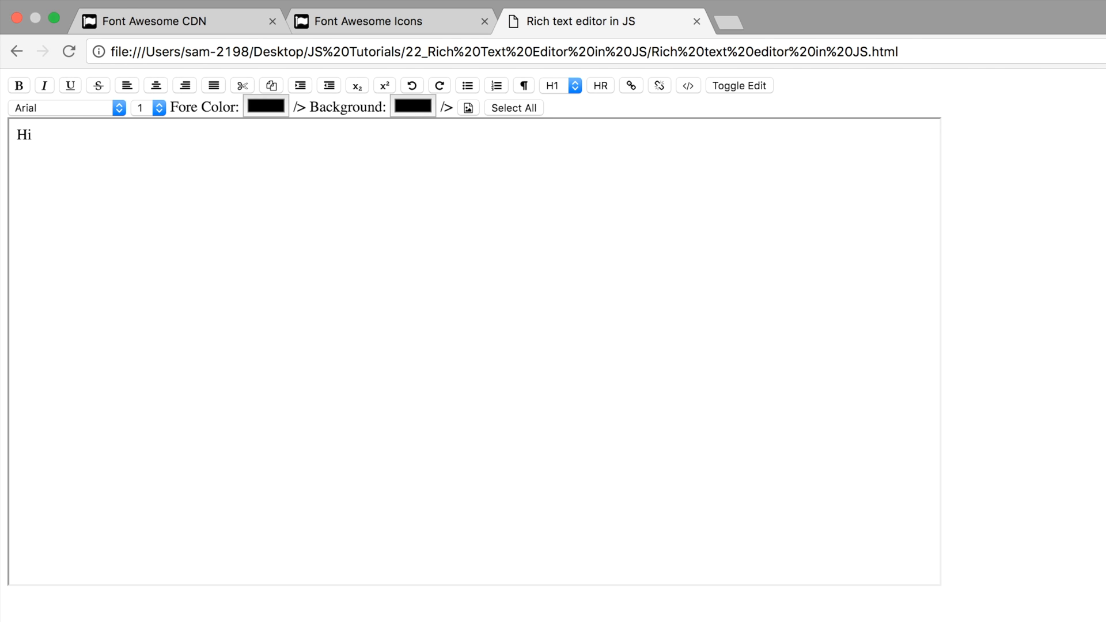
Enter the greeting 'Guys' and the line introducing Sam Solomon Prabu and the rich text editor.
{"action": "type", "text": "Guys,"}
{"action": "type", "text": "This is"}
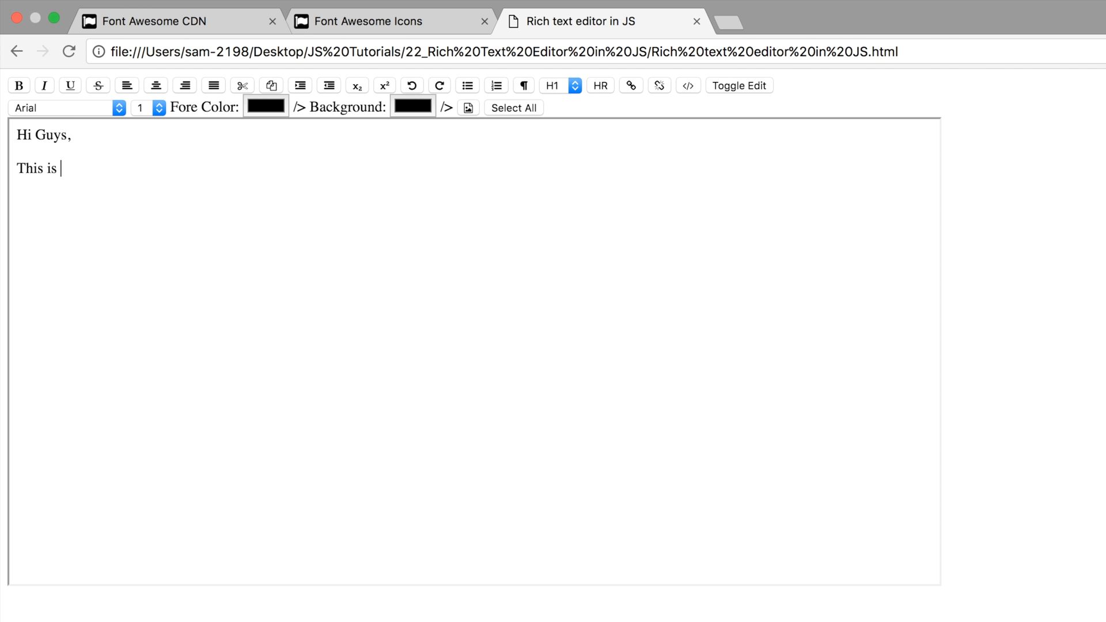
{"action": "type", "text": "Sam Solomon Prabu. T"}
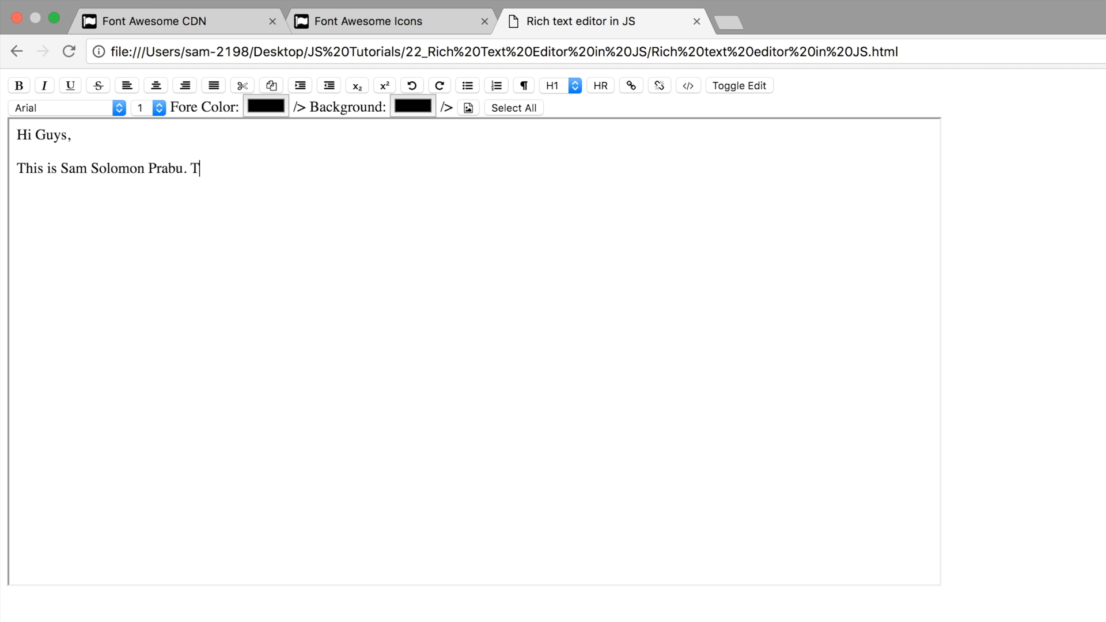
{"action": "type", "text": "his is our r"}
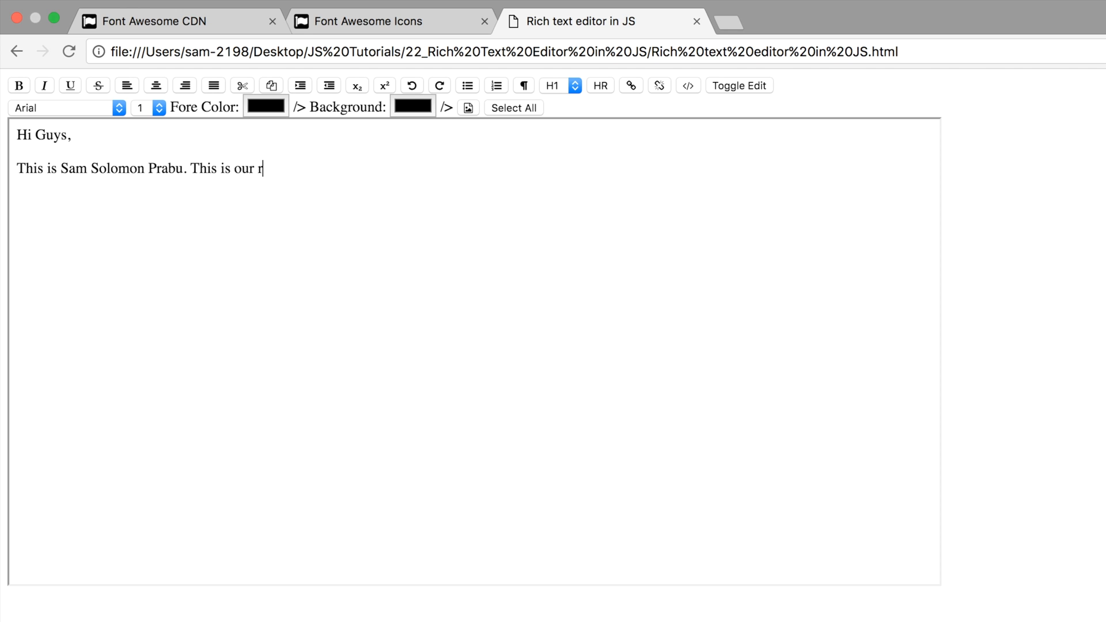
{"action": "type", "text": "ich text e"}
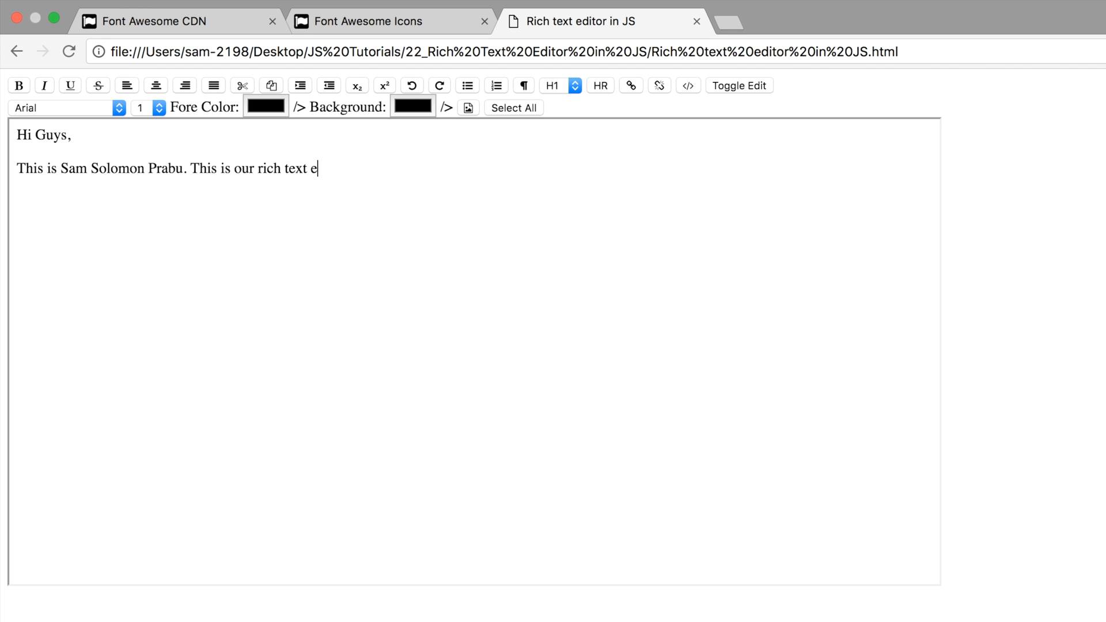
{"action": "type", "text": "ditor."}
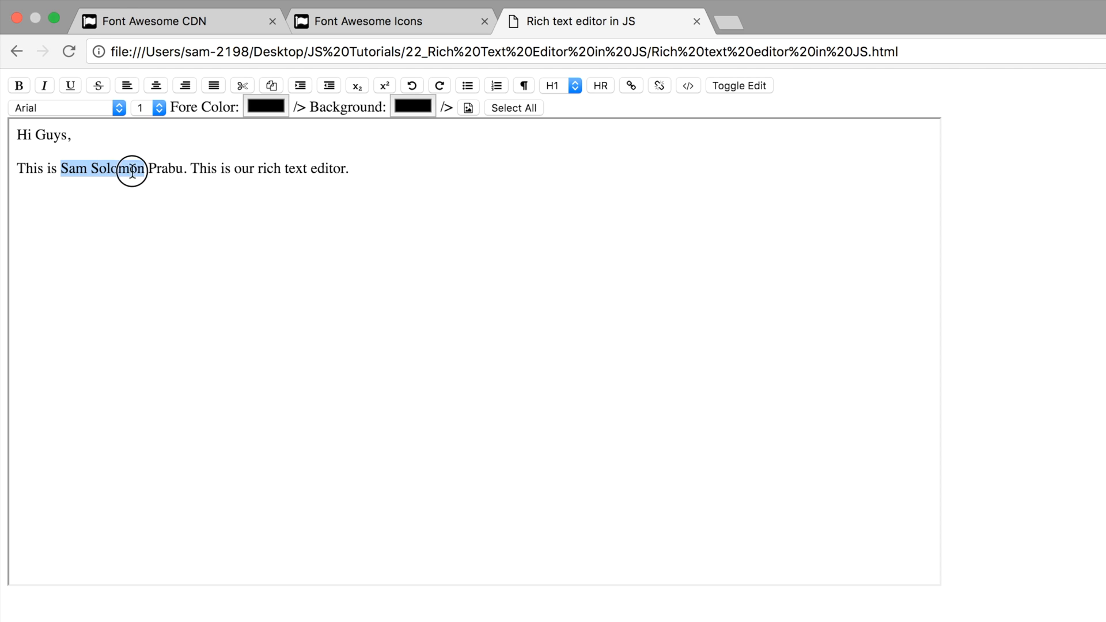
Make the author's name bold and the greeting italic and underlined.
{"action": "left_click", "coordinate": [18, 85]}
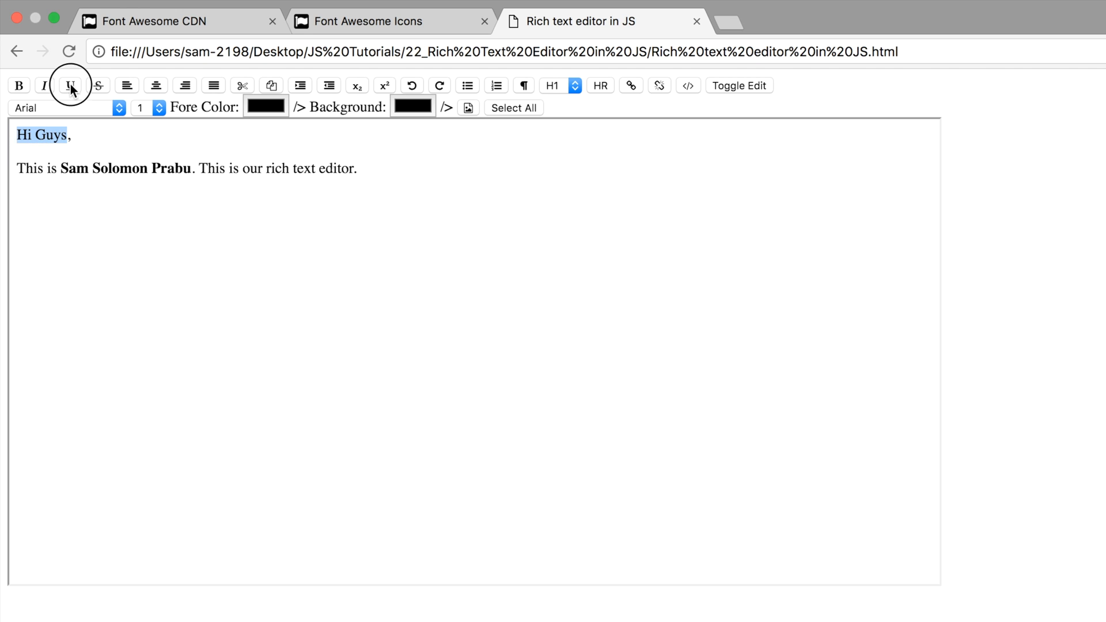
{"action": "left_click", "coordinate": [43, 85]}
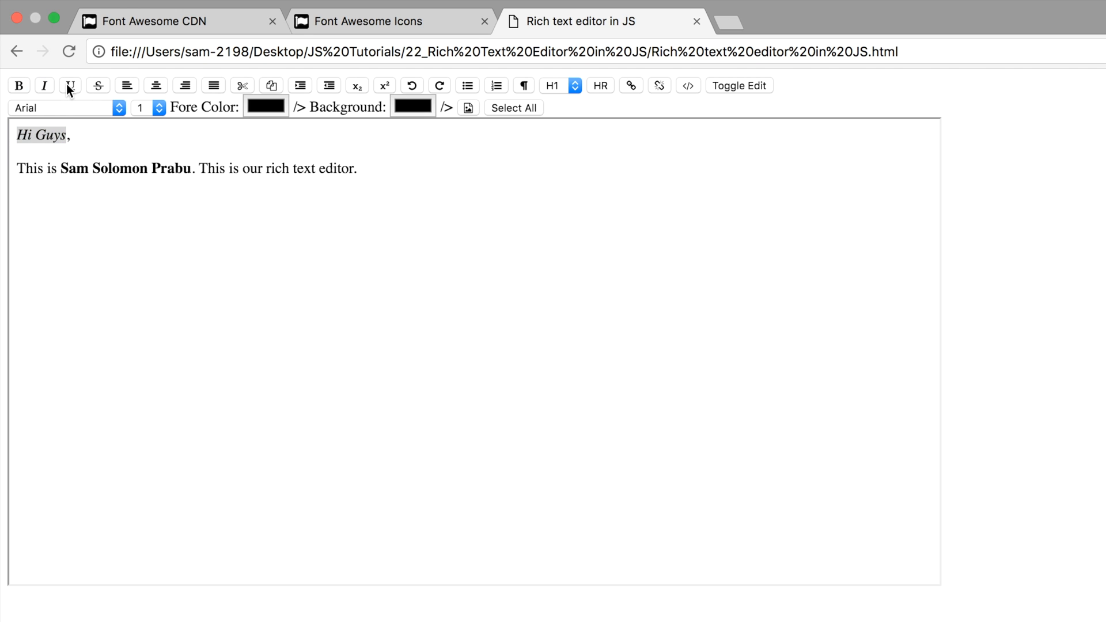
{"action": "left_click", "coordinate": [69, 85]}
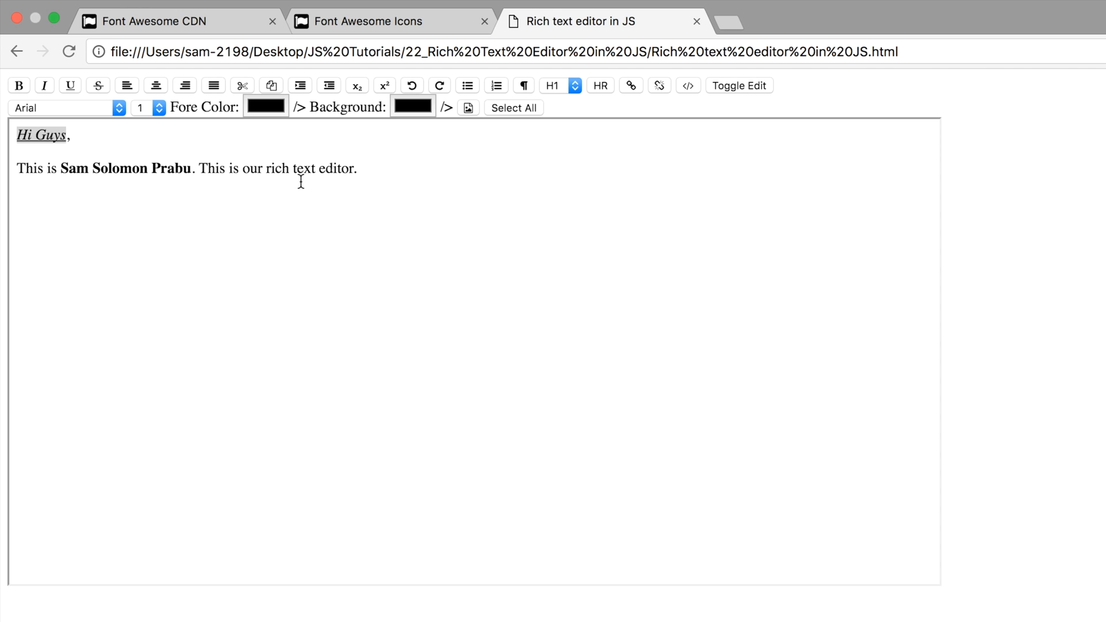
{"action": "mouse_move", "coordinate": [169, 172]}
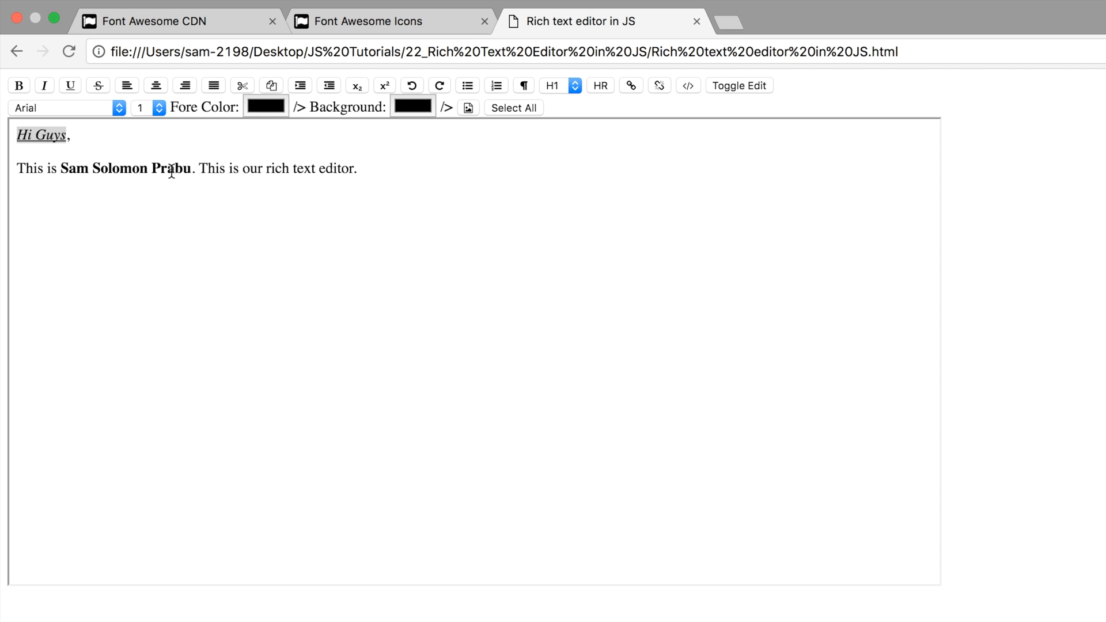
Try to center the introduction sentence, which does not respond.
{"action": "double_click", "coordinate": [28, 169]}
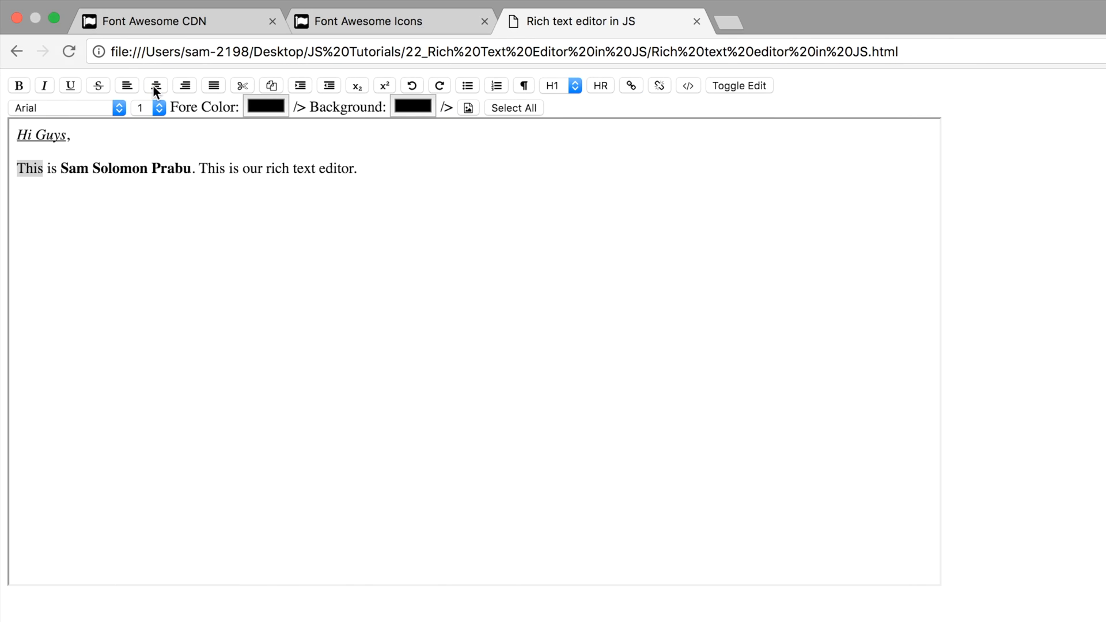
{"action": "left_click", "coordinate": [156, 86]}
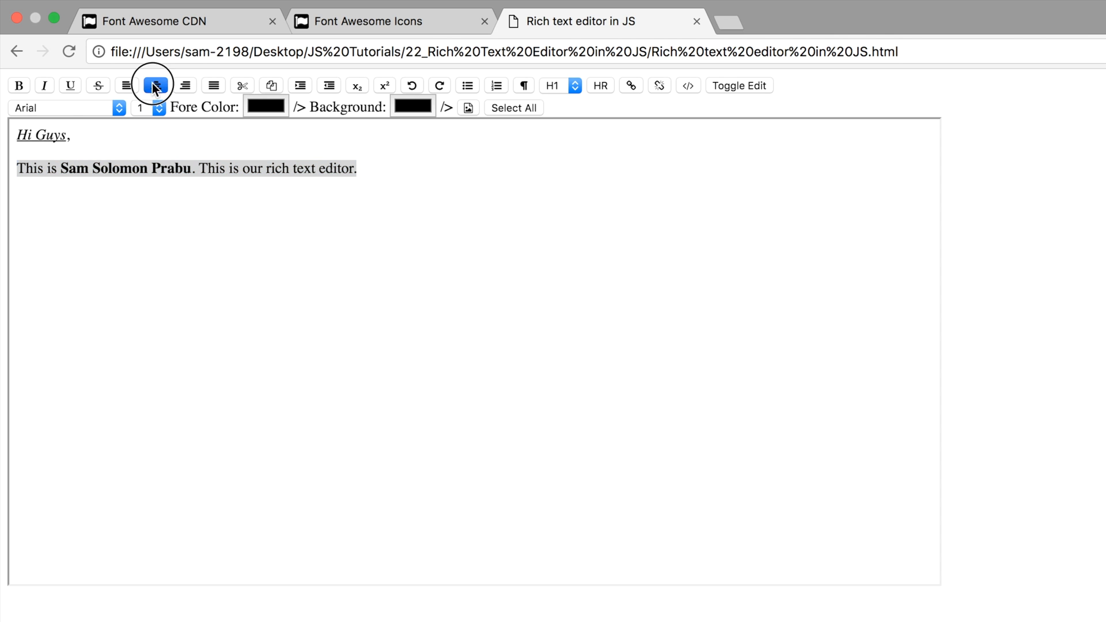
{"action": "left_click", "coordinate": [155, 85]}
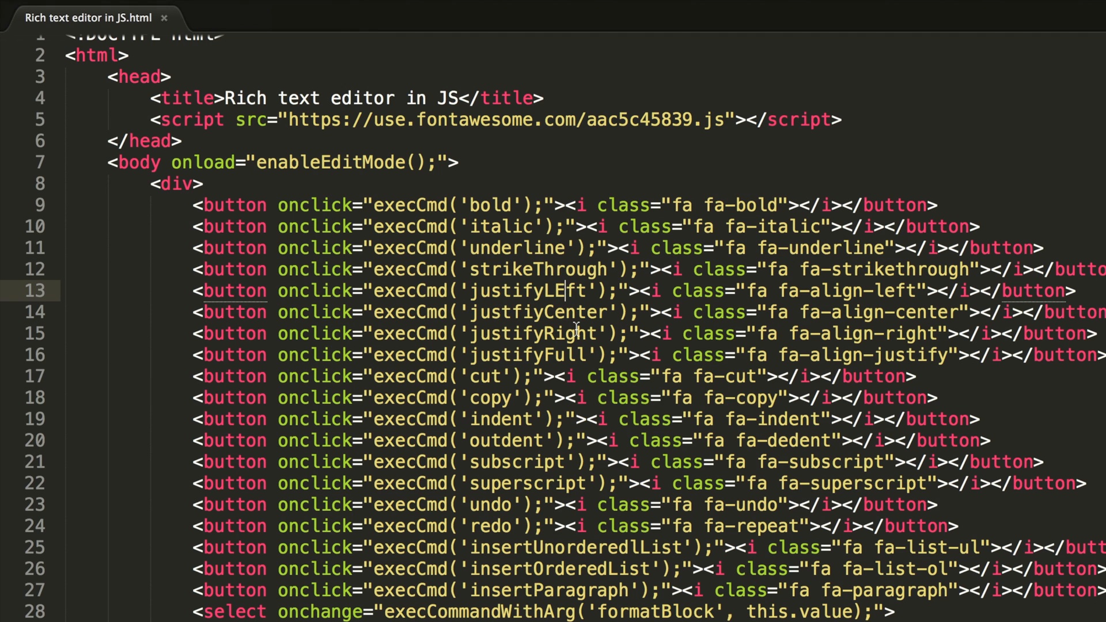
Correct the alignment command spelling to justifyLeft in the source and return to the page.
{"action": "type", "text": "justifyLeft"}
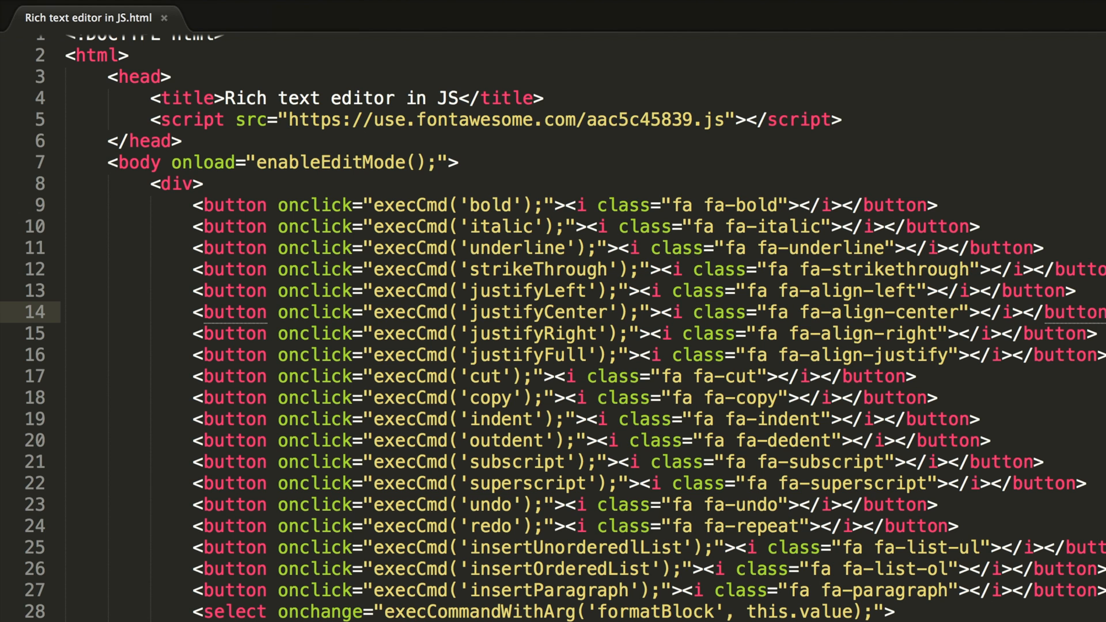
{"action": "left_click", "coordinate": [585, 20]}
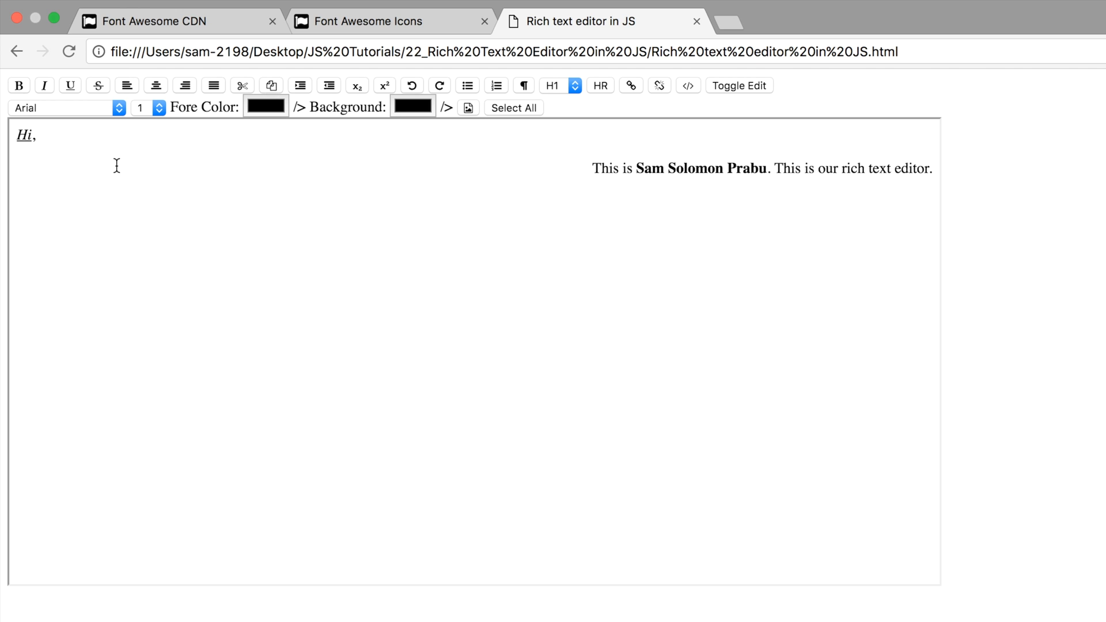
{"action": "left_click_drag", "start_coordinate": [593, 168], "coordinate": [931, 168]}
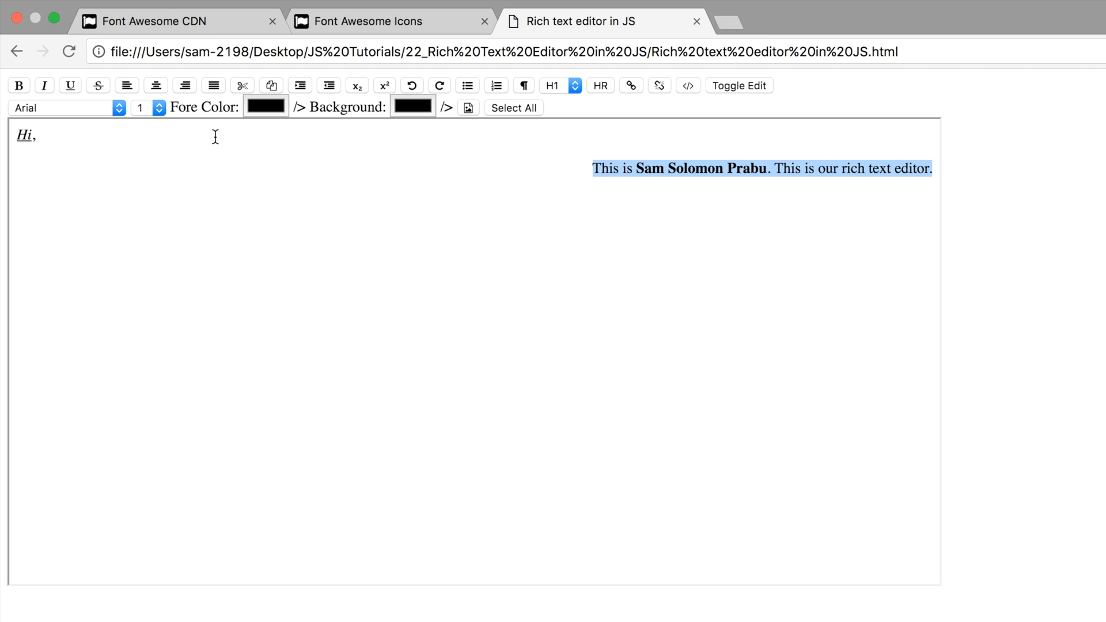
{"action": "left_click", "coordinate": [127, 85]}
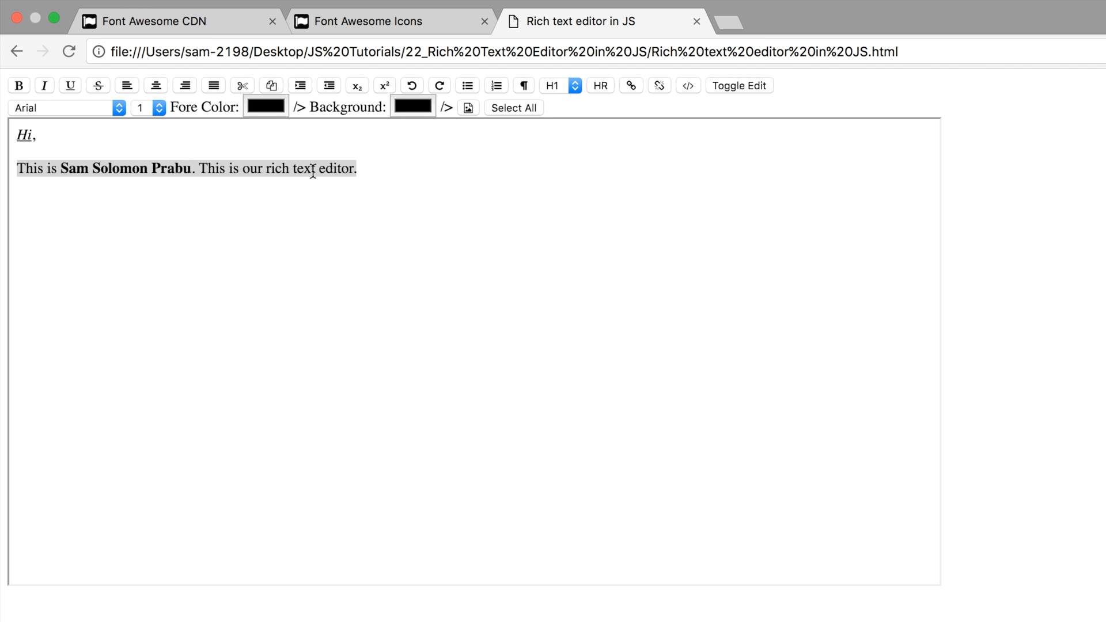
{"action": "type", "text": "Guys Guys"}
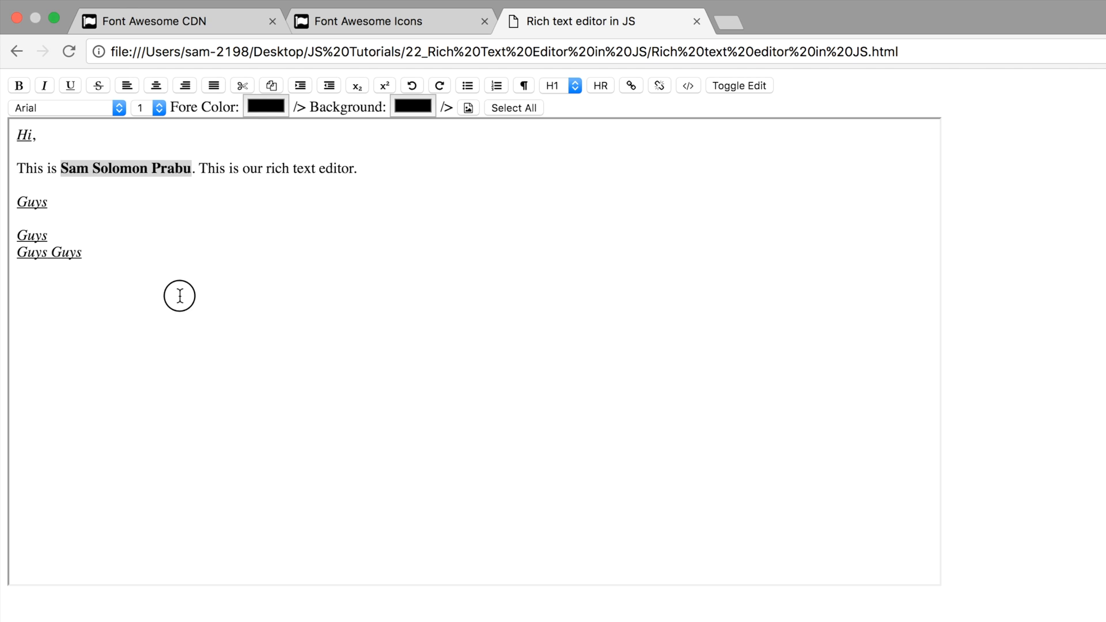
{"action": "type", "text": "Sam Solomon Prabu"}
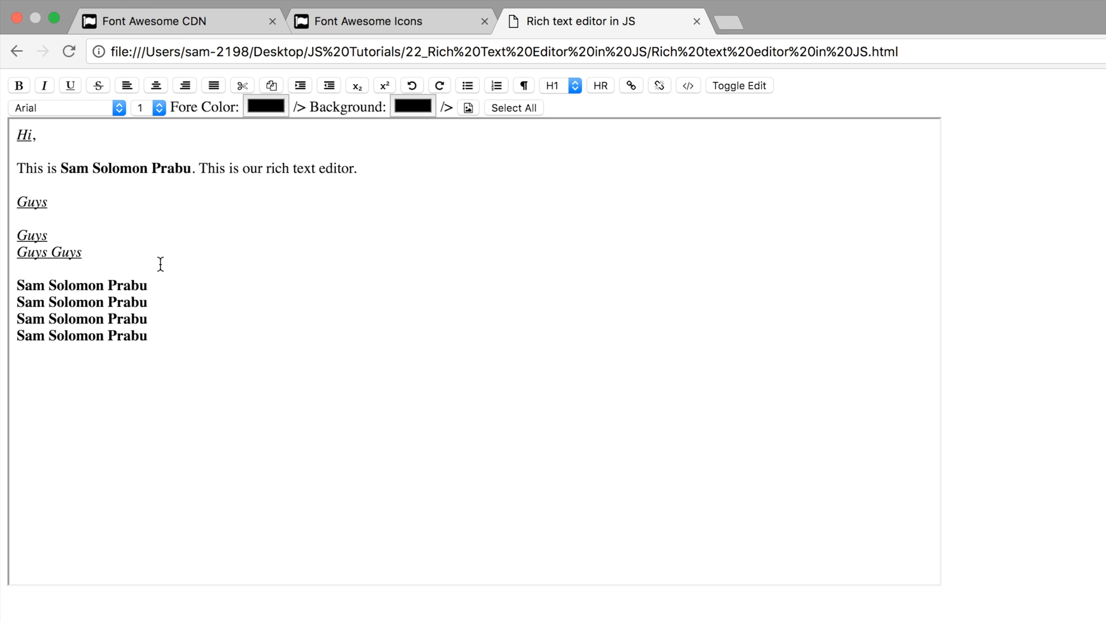
Indent the Guys lines, then try outdent, redo and undo on them.
{"action": "double_click", "coordinate": [254, 169]}
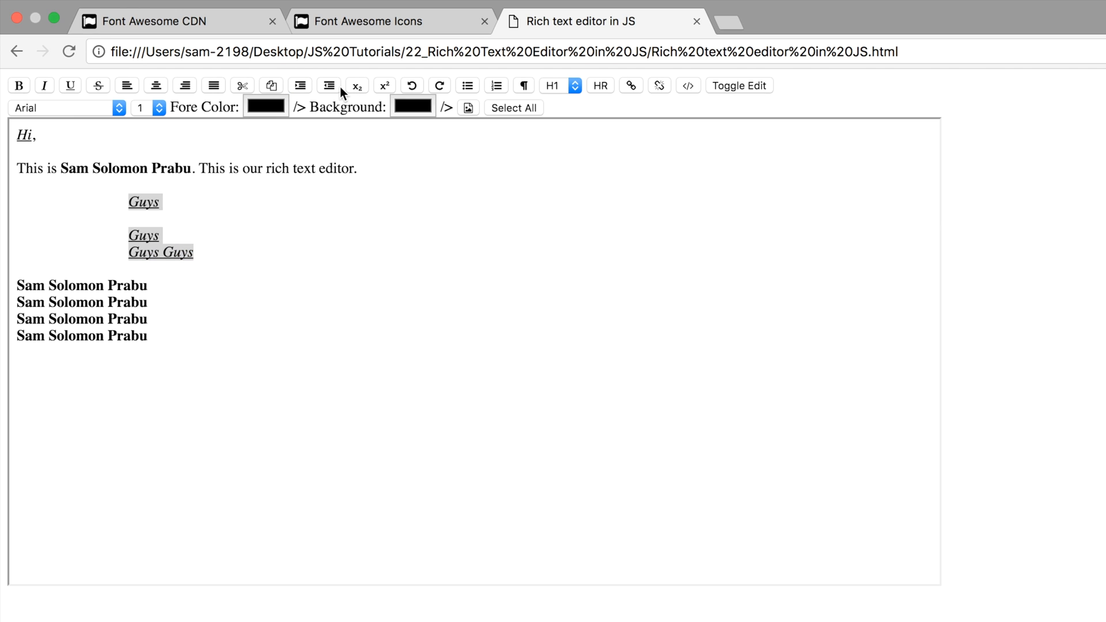
{"action": "left_click", "coordinate": [357, 85]}
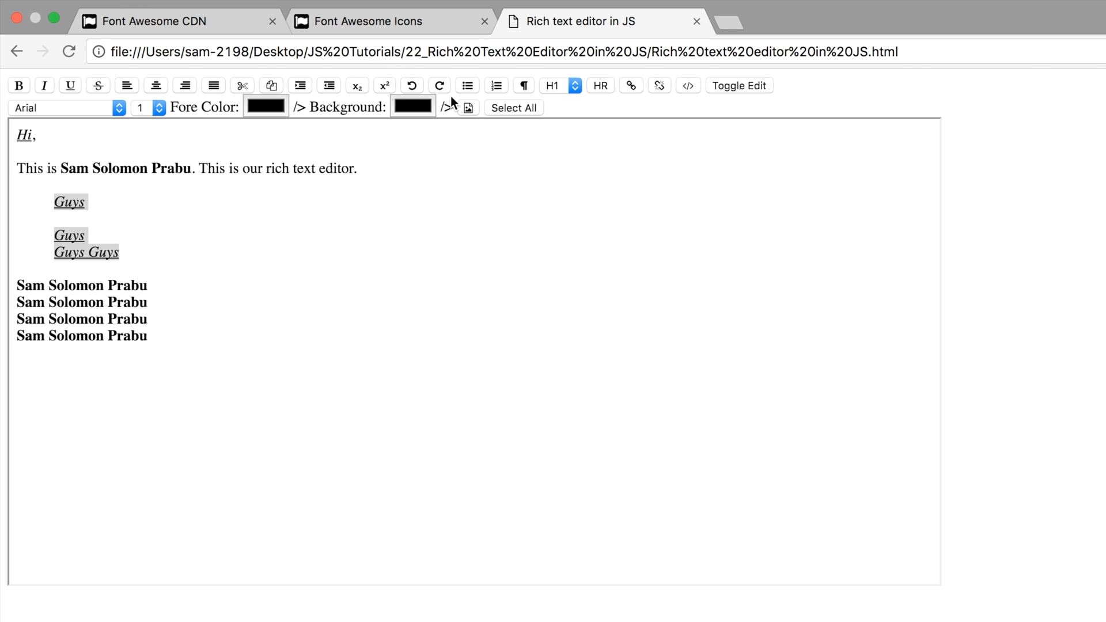
{"action": "left_click", "coordinate": [412, 86]}
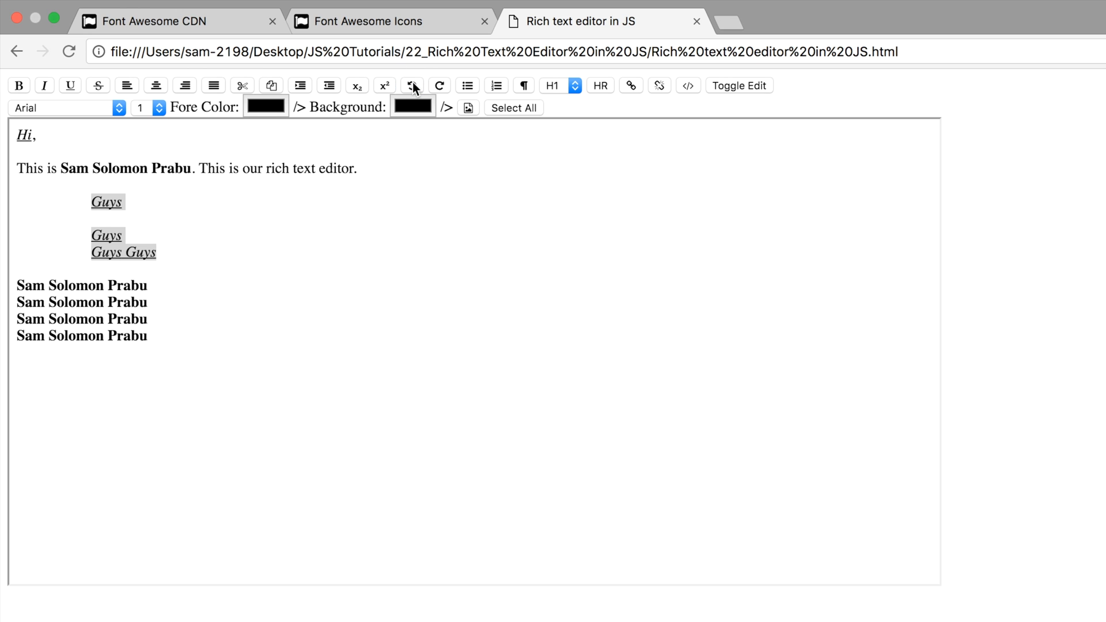
{"action": "left_click", "coordinate": [412, 86]}
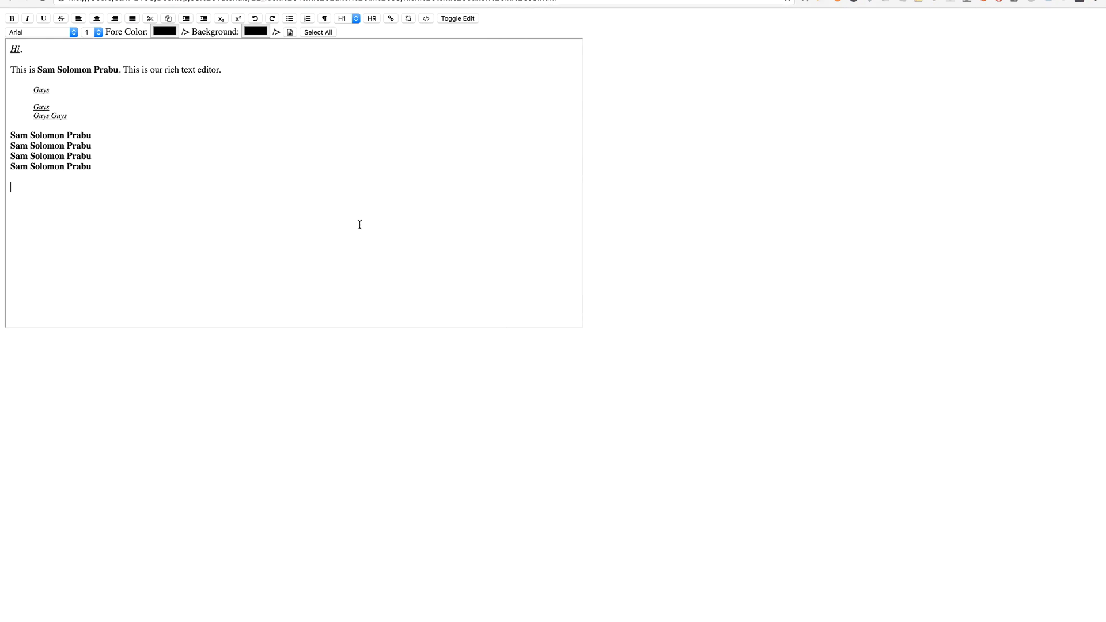
{"action": "left_click", "coordinate": [318, 32]}
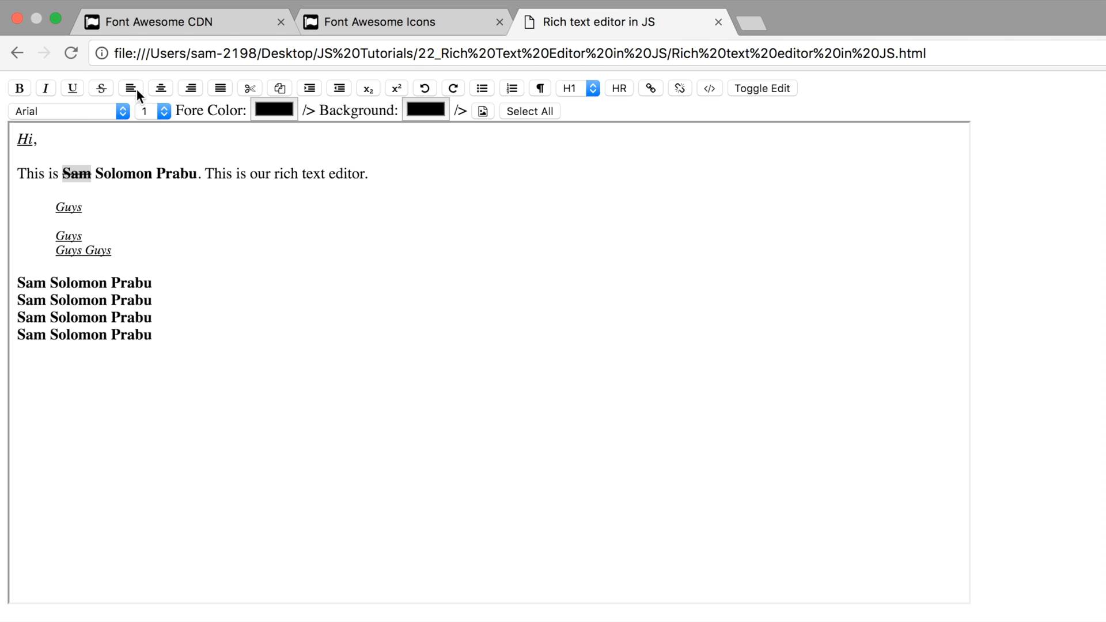
Add a bulleted list with Apple and Banana.
{"action": "left_click", "coordinate": [160, 89]}
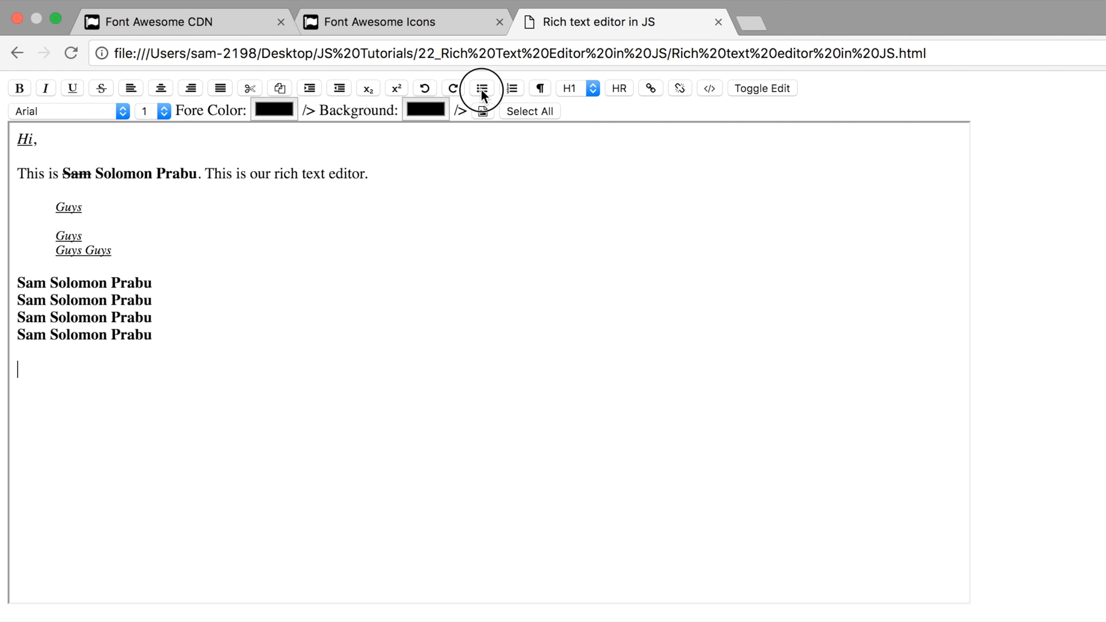
{"action": "left_click", "coordinate": [481, 88]}
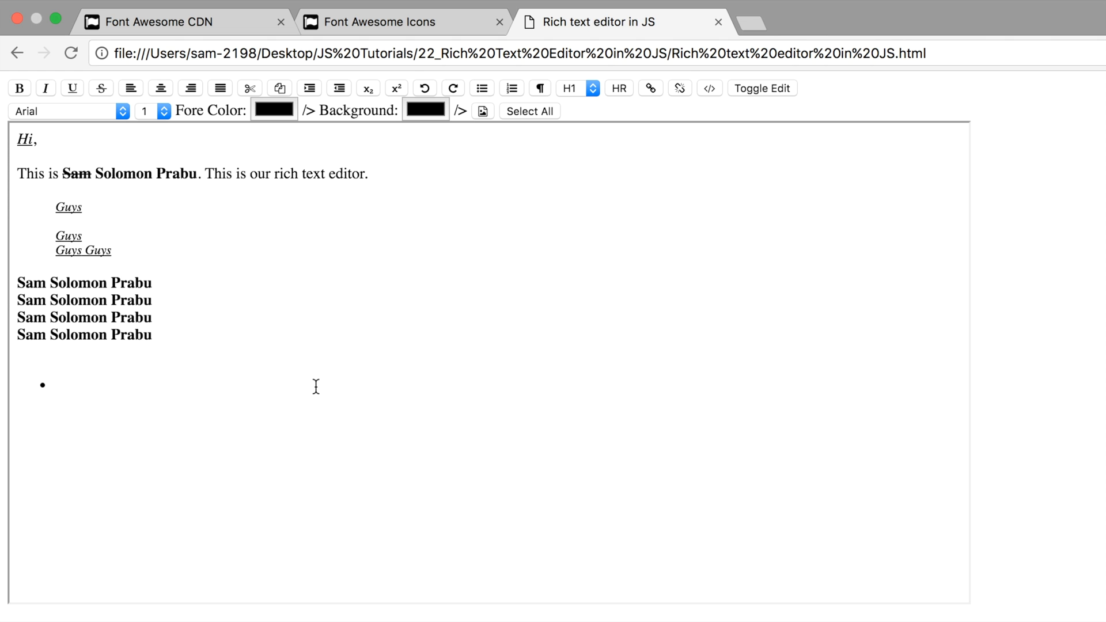
{"action": "type", "text": "Apple"}
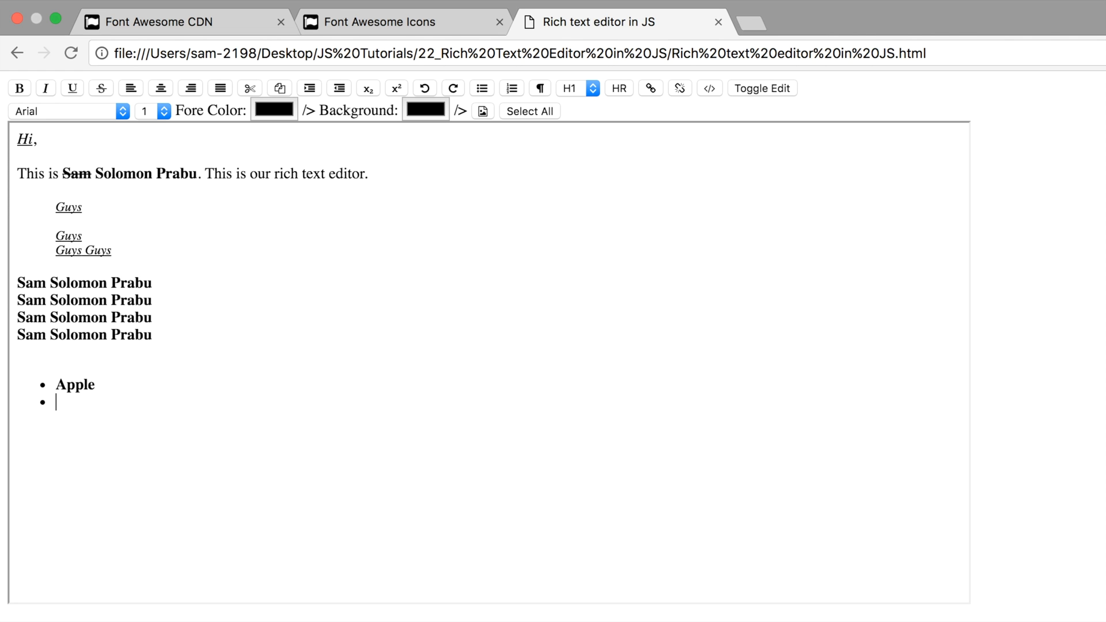
{"action": "type", "text": "Banana"}
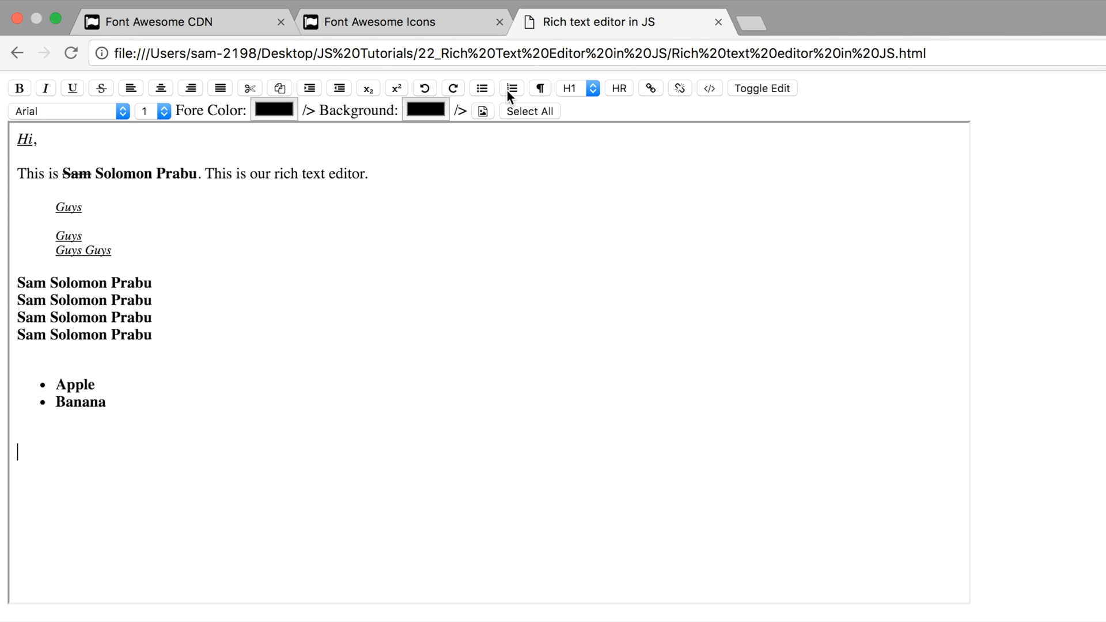
Add a numbered list starting with Sam, followed by a stray typed line.
{"action": "left_click", "coordinate": [511, 89]}
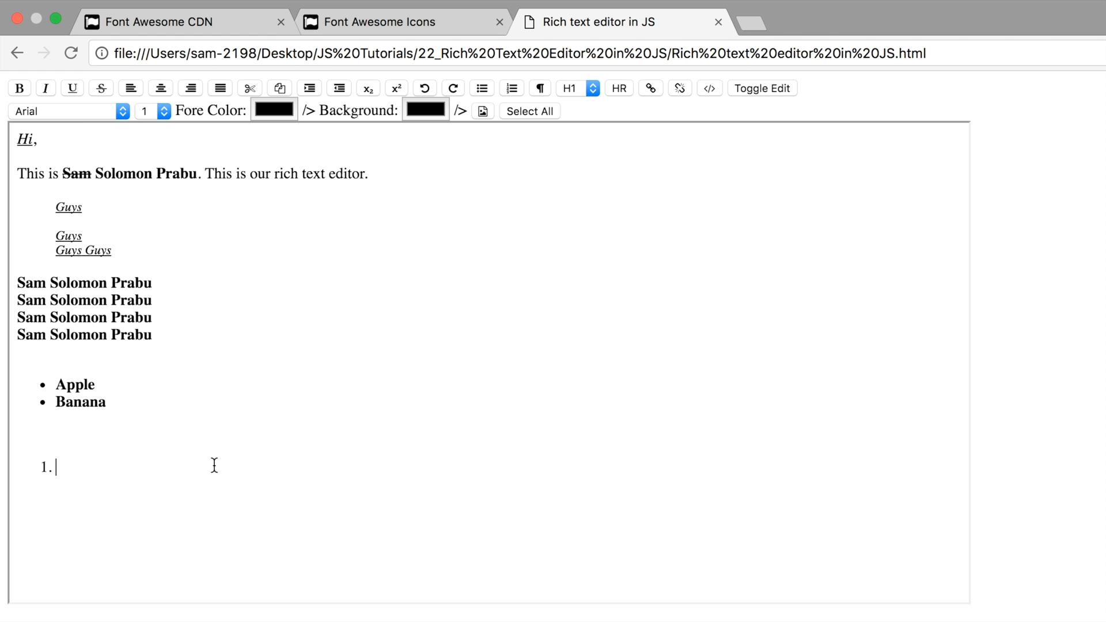
{"action": "type", "text": "Sam"}
{"action": "type", "text": "Solomon"}
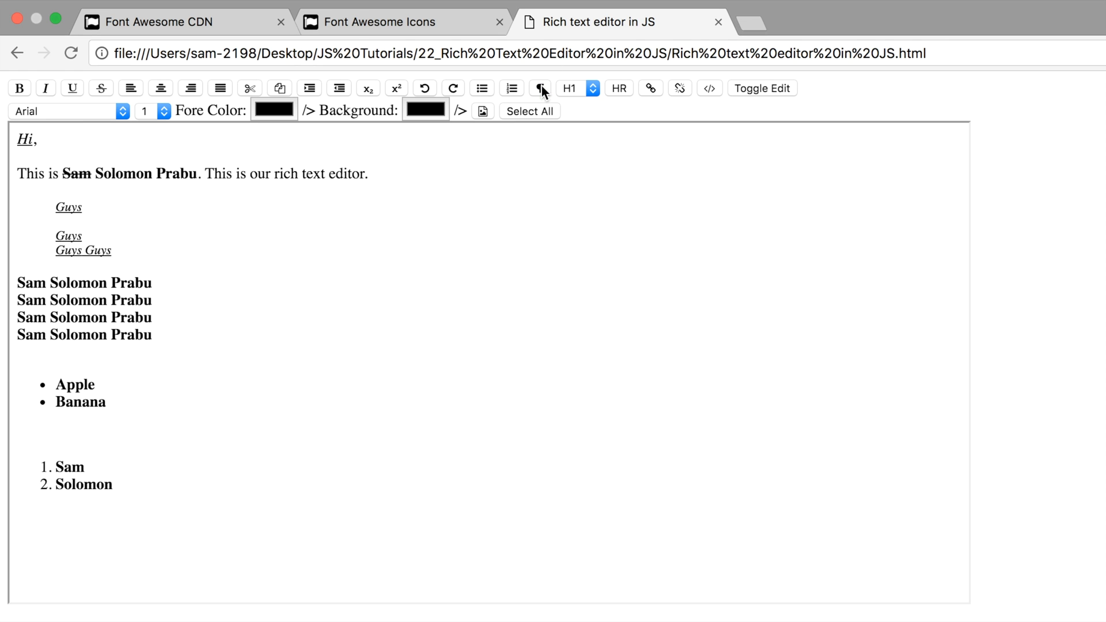
{"action": "type", "text": ";lk;"}
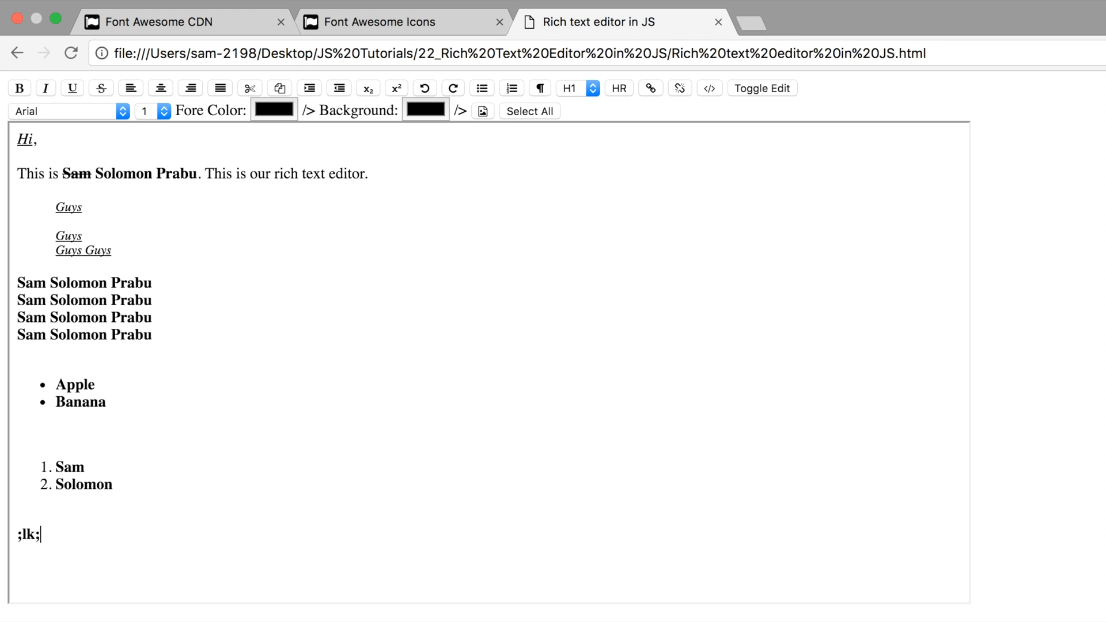
{"action": "type", "text": "lk;"}
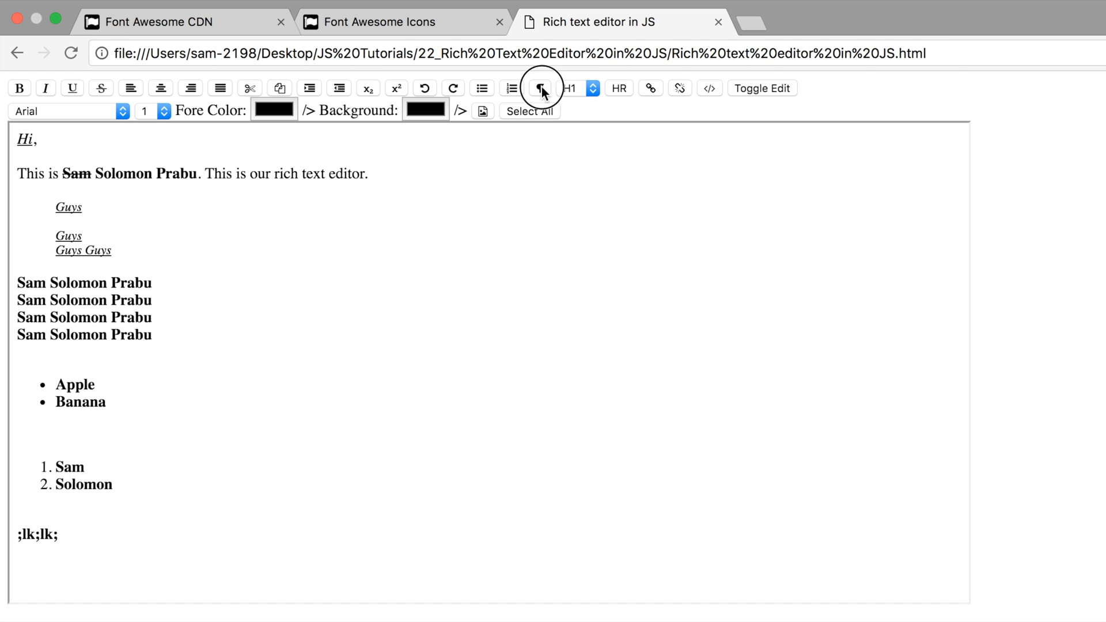
{"action": "mouse_move", "coordinate": [593, 127]}
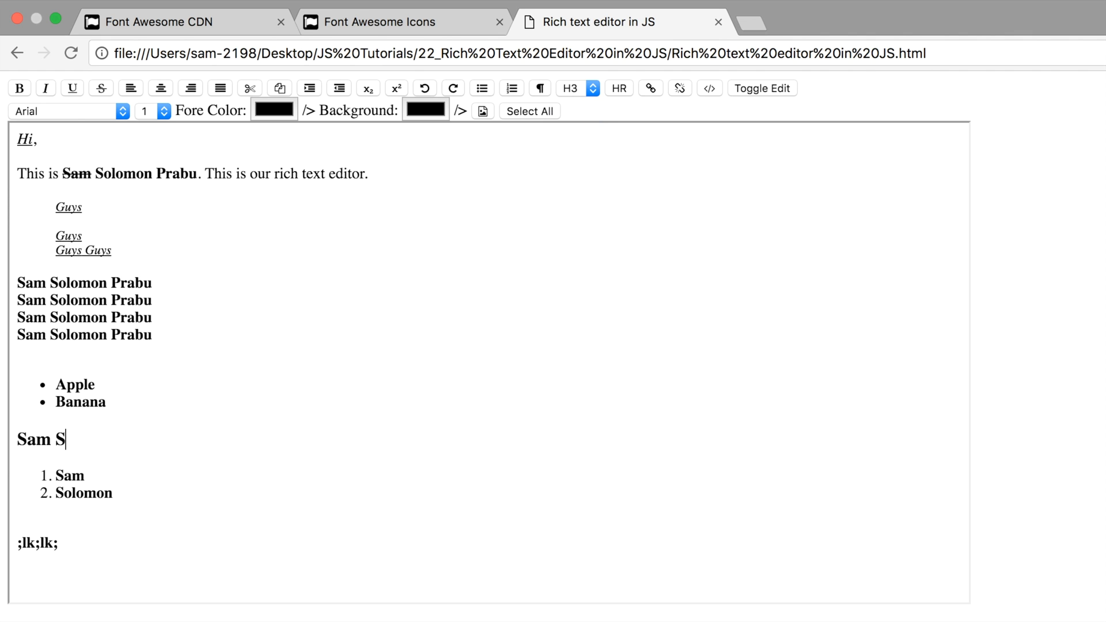
{"action": "type", "text": "olomon PRabiu"}
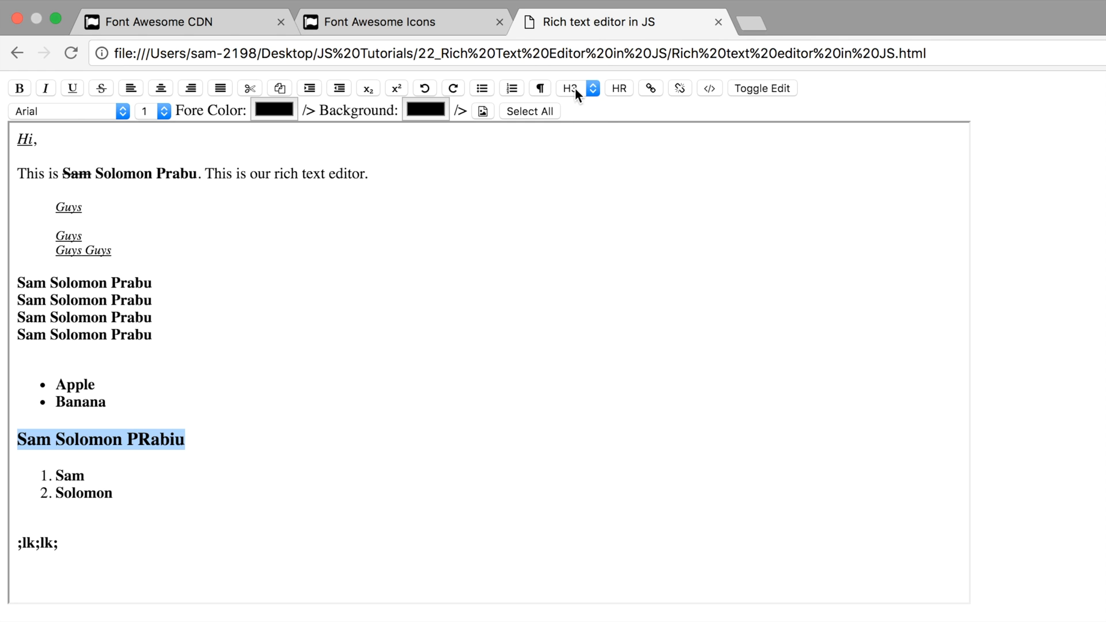
{"action": "left_click", "coordinate": [572, 89]}
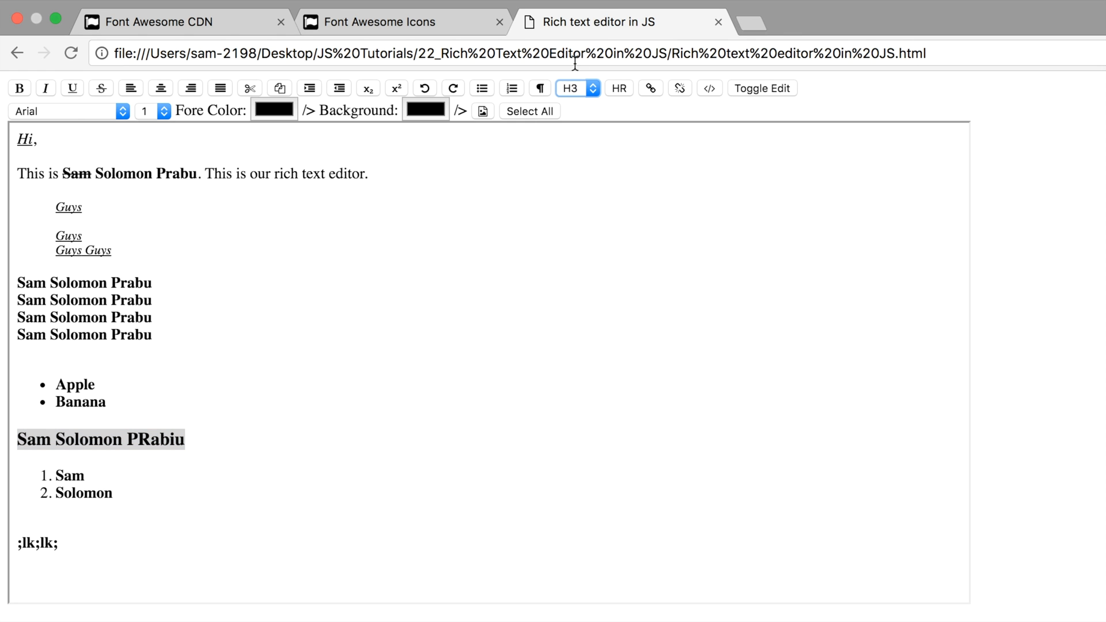
{"action": "left_click", "coordinate": [571, 88]}
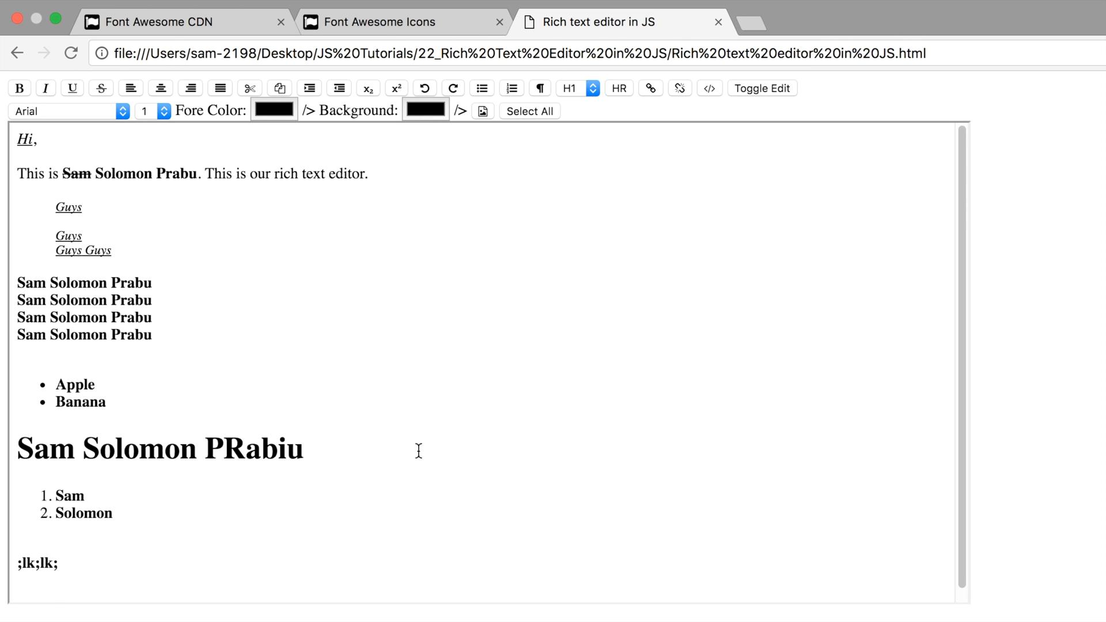
{"action": "left_click", "coordinate": [619, 89]}
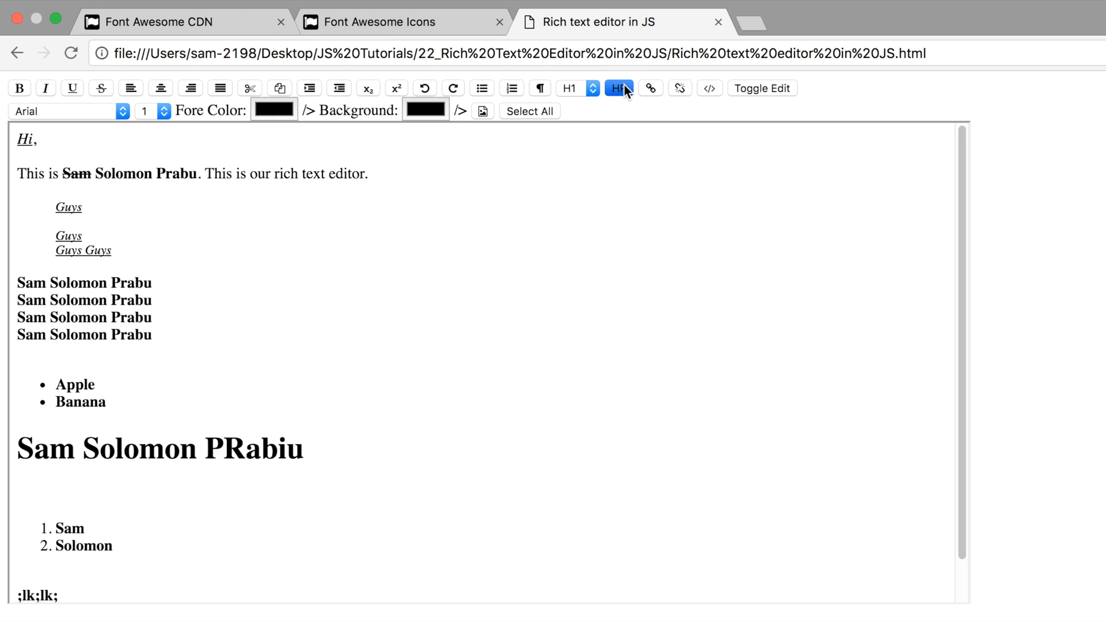
{"action": "left_click", "coordinate": [616, 88]}
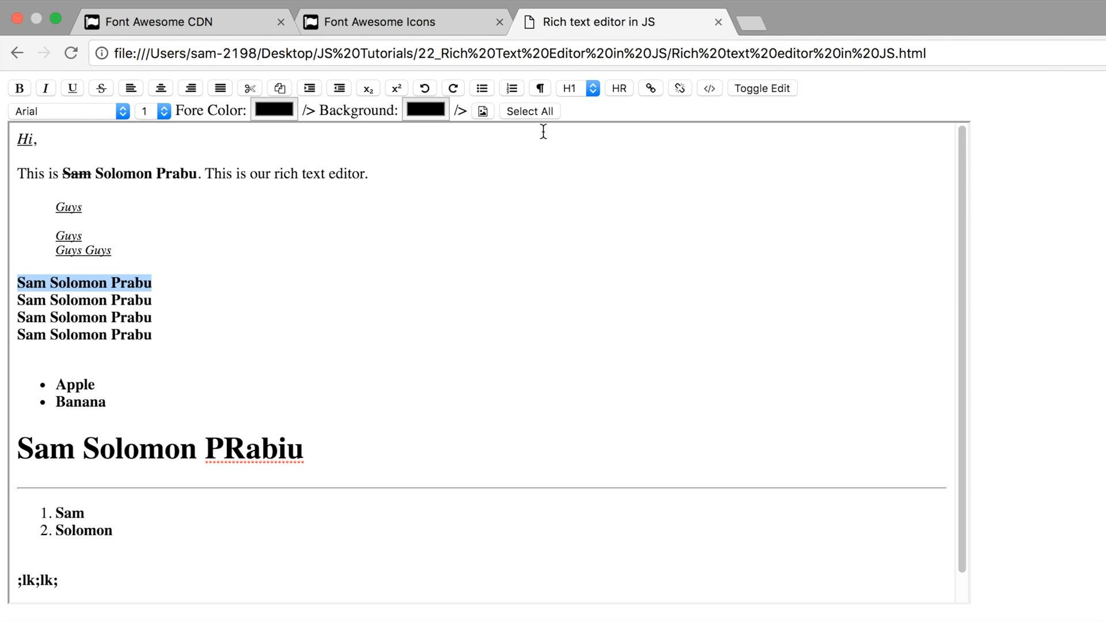
Link the first bold name line to samsolomonprabu.com.
{"action": "left_click", "coordinate": [649, 87]}
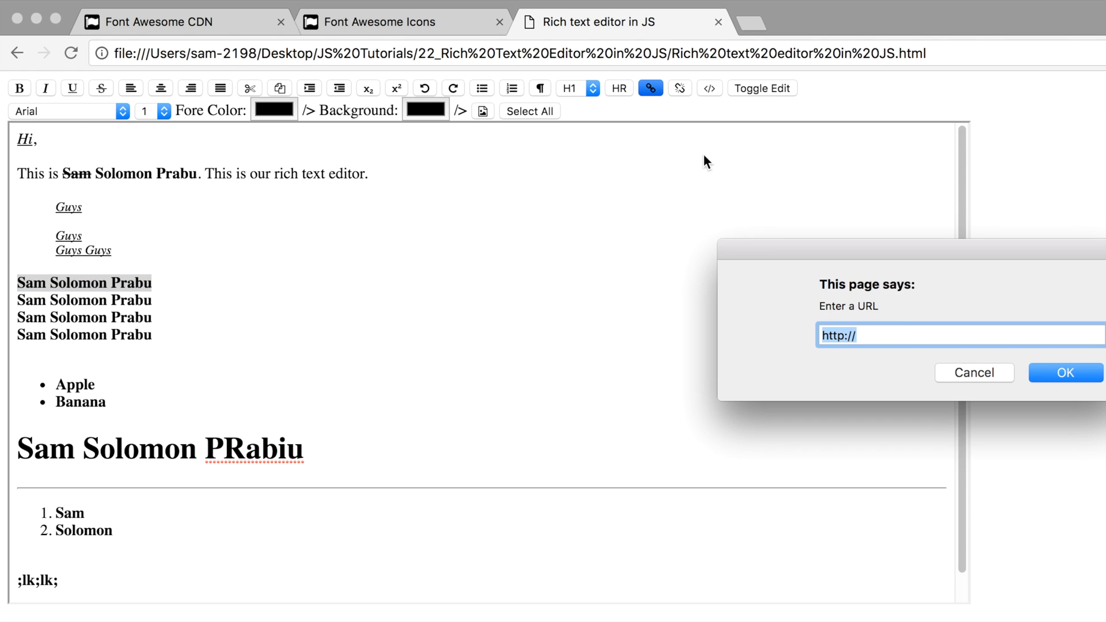
{"action": "type", "text": "sam"}
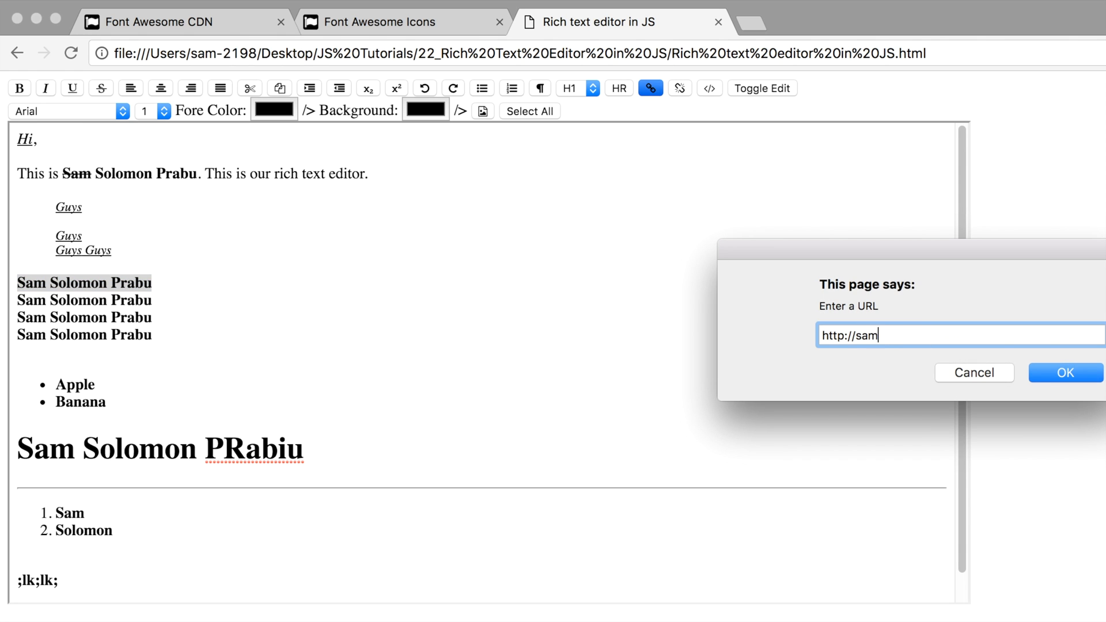
{"action": "type", "text": "solomonprau"}
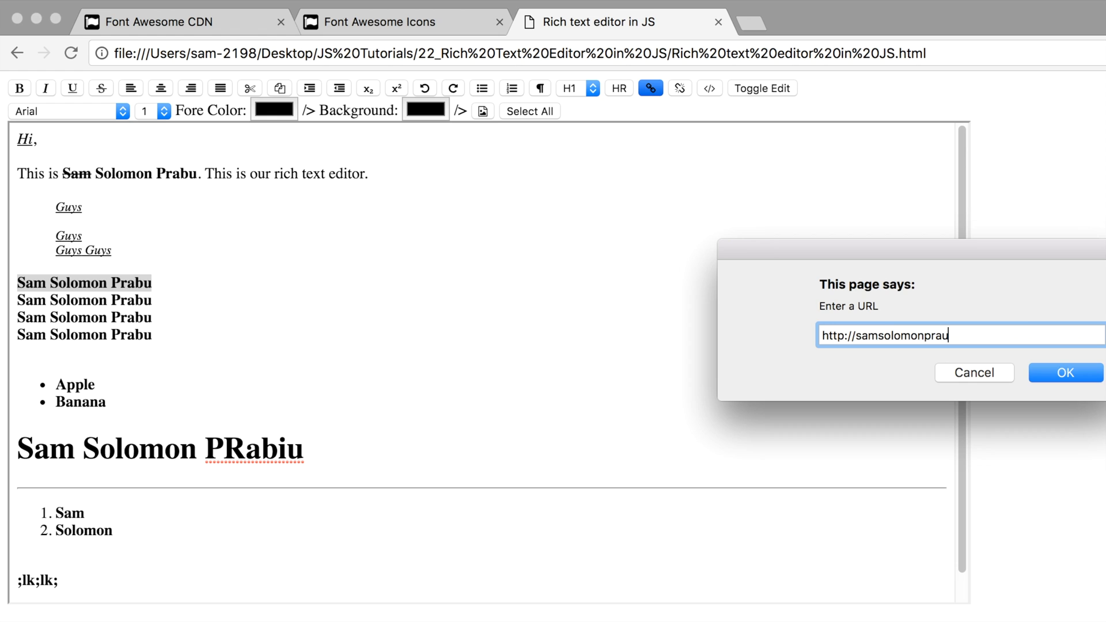
{"action": "type", "text": "bu.com"}
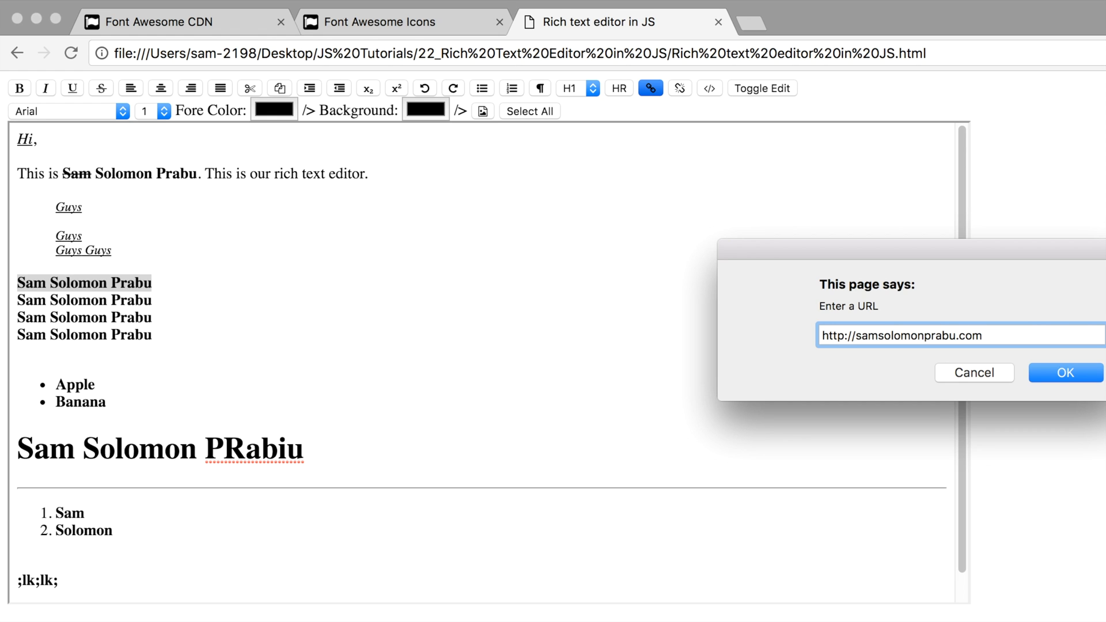
{"action": "left_click", "coordinate": [1064, 372]}
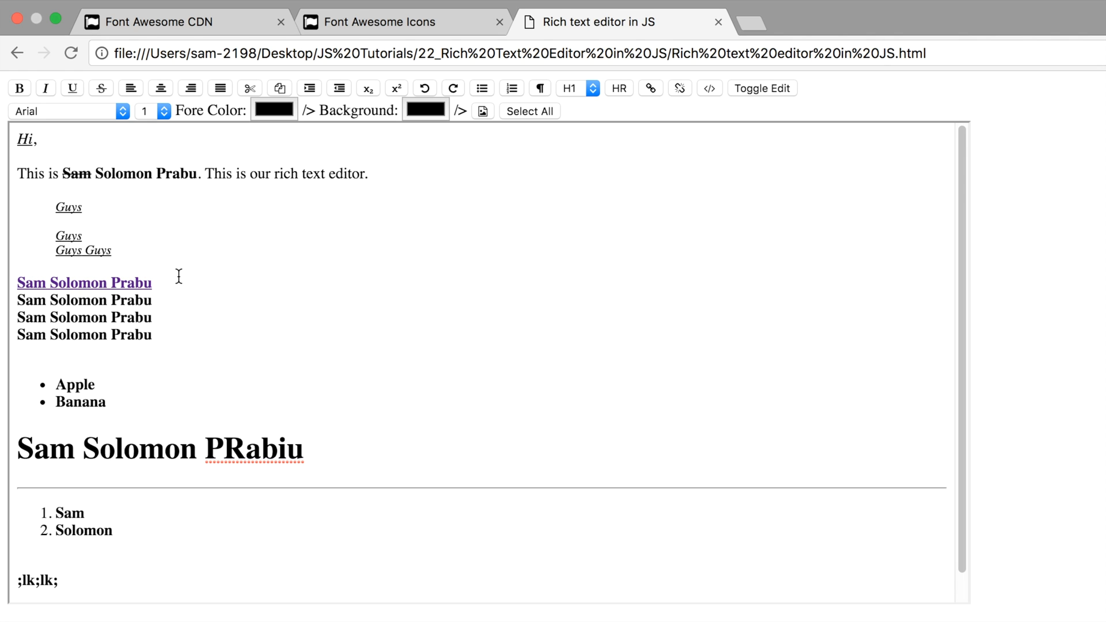
{"action": "mouse_move", "coordinate": [784, 93]}
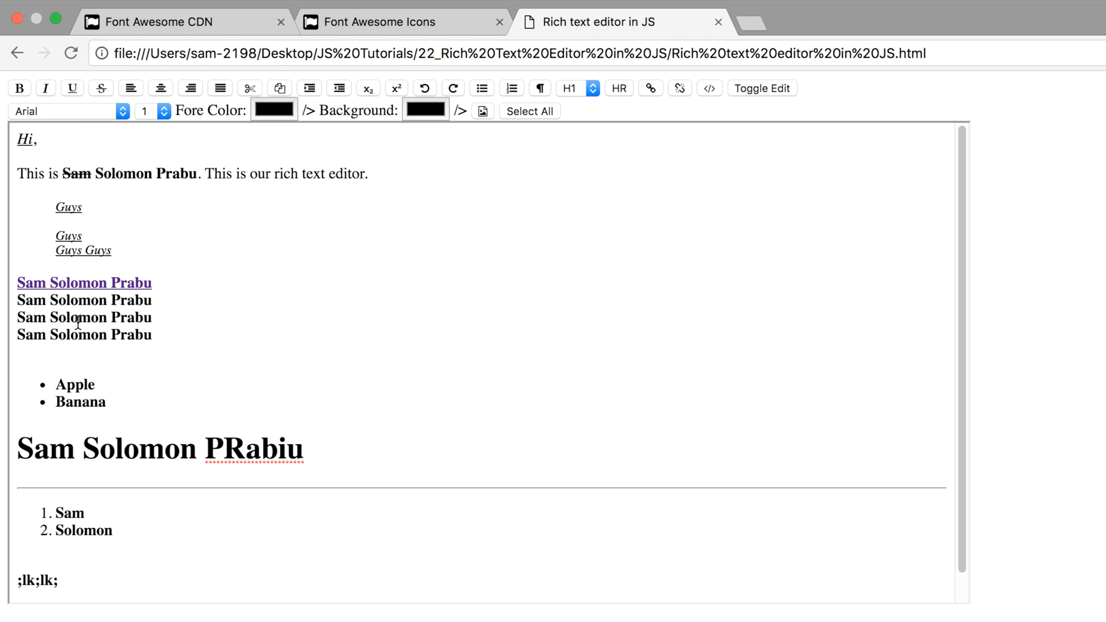
{"action": "mouse_move", "coordinate": [97, 292]}
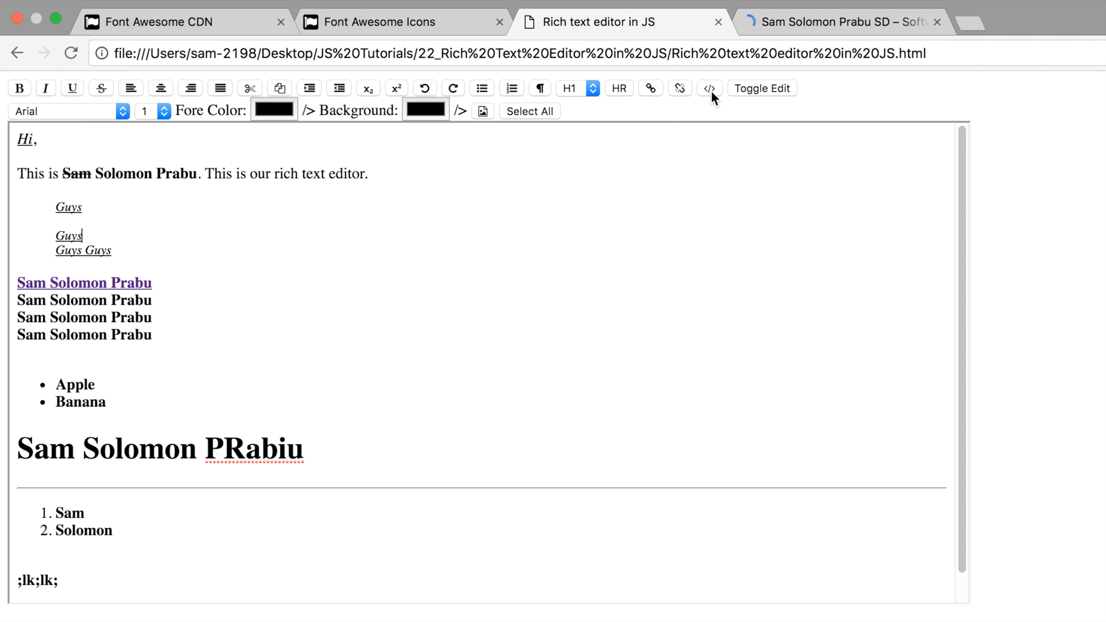
{"action": "left_click", "coordinate": [709, 88]}
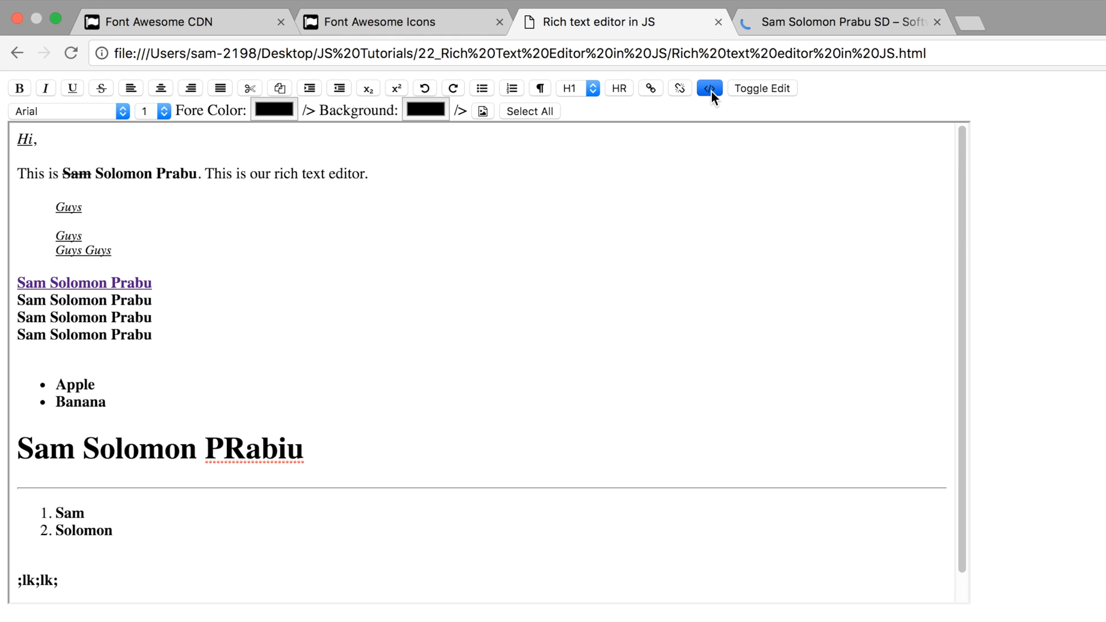
{"action": "left_click", "coordinate": [710, 89]}
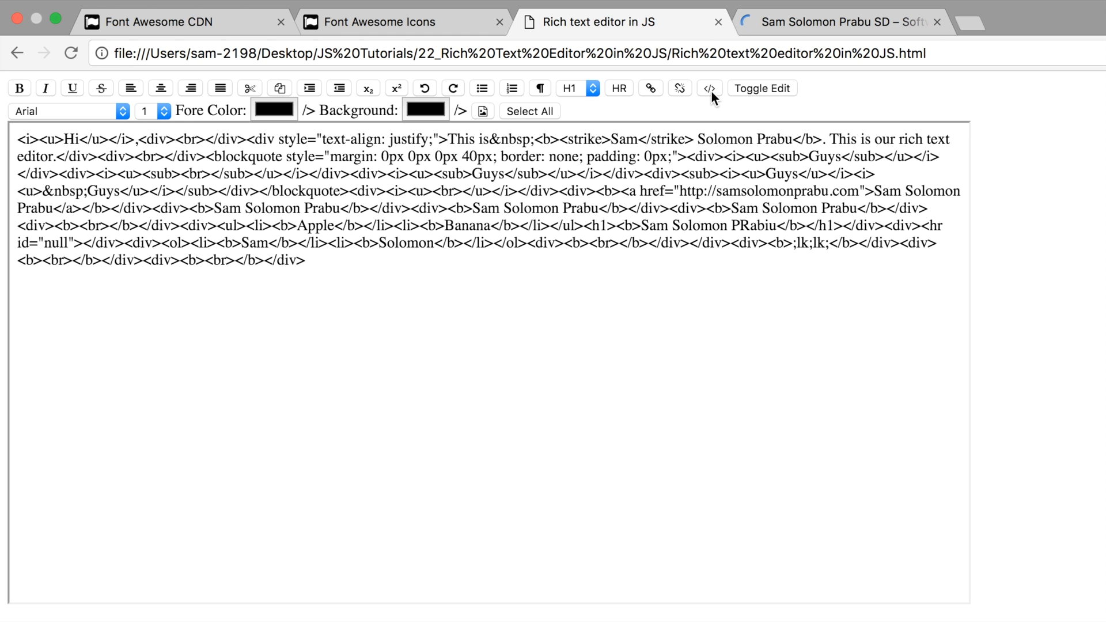
{"action": "left_click", "coordinate": [708, 88]}
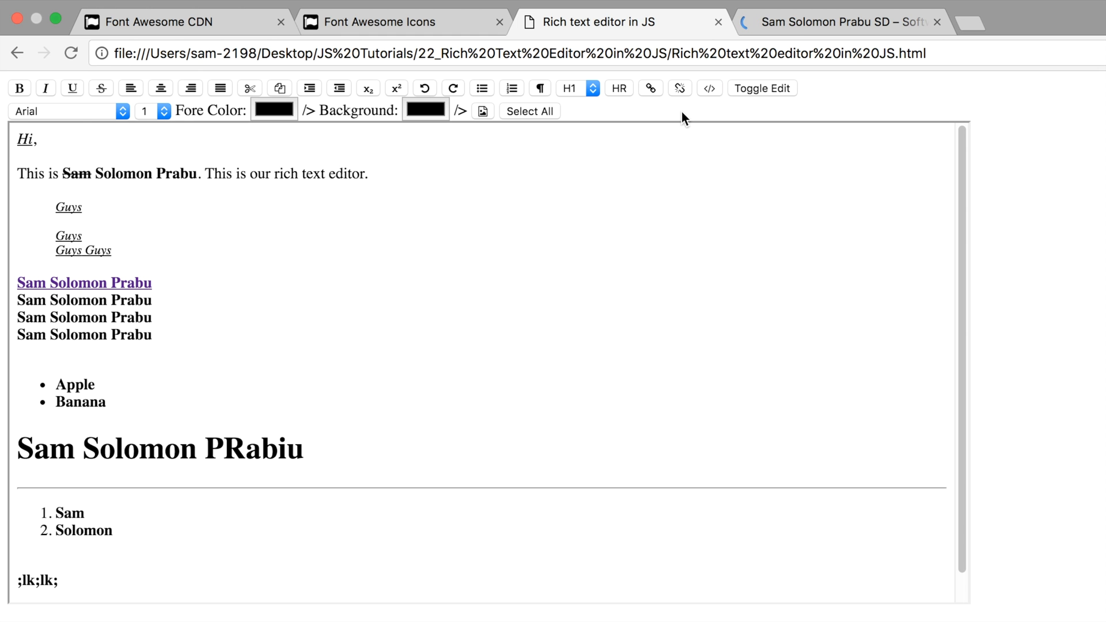
{"action": "mouse_move", "coordinate": [630, 249]}
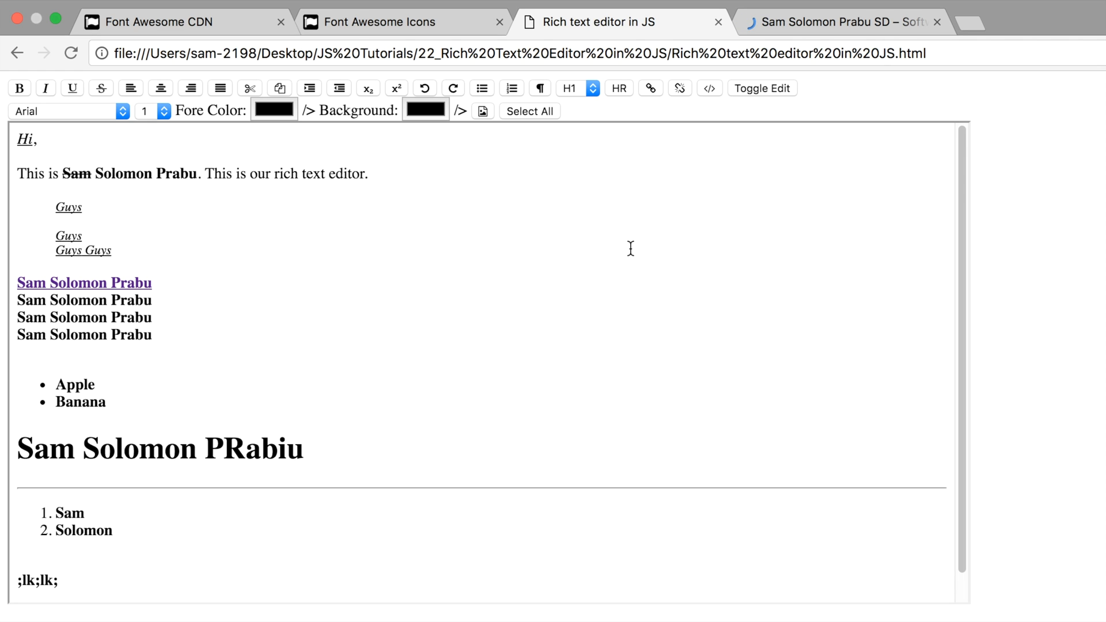
{"action": "mouse_move", "coordinate": [183, 332]}
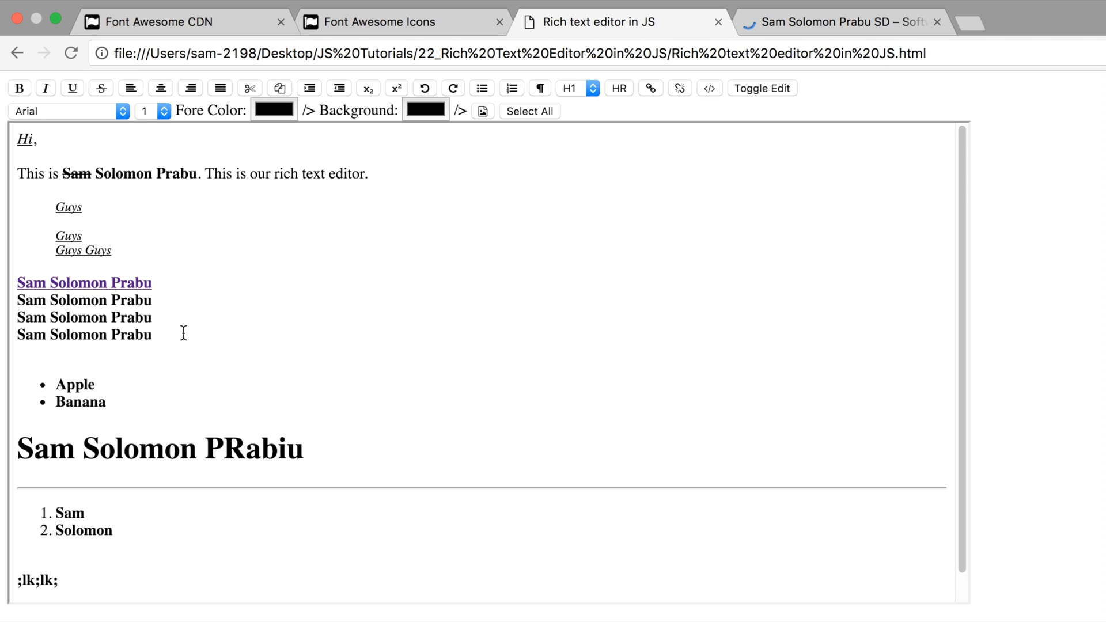
{"action": "left_click_drag", "start_coordinate": [18, 449], "coordinate": [197, 449]}
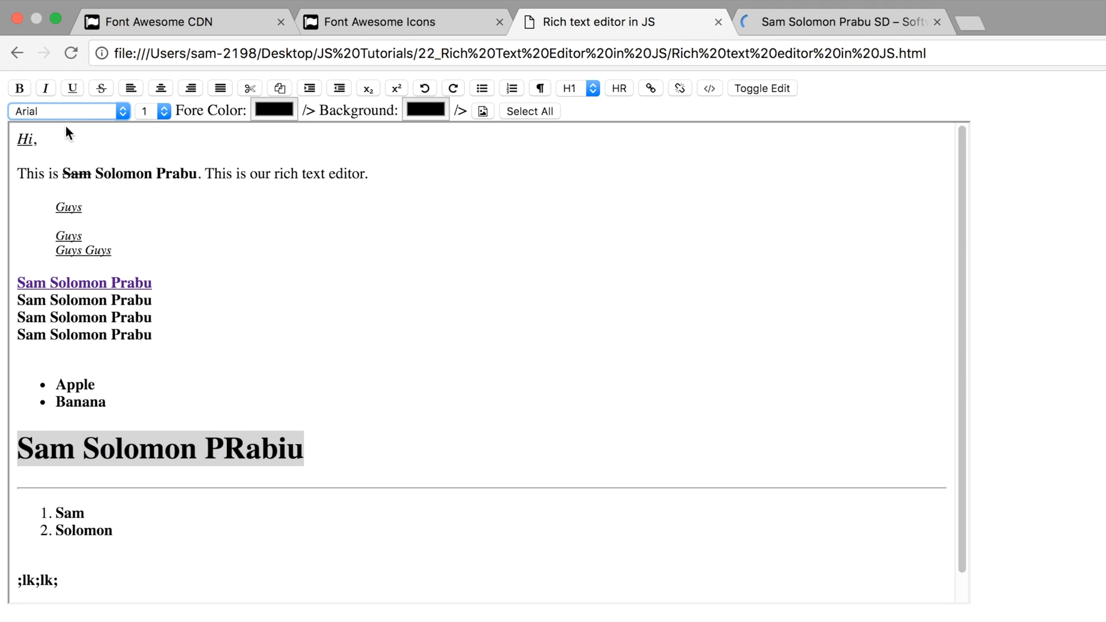
Reduce the selected heading to font size 4.
{"action": "left_click", "coordinate": [152, 111]}
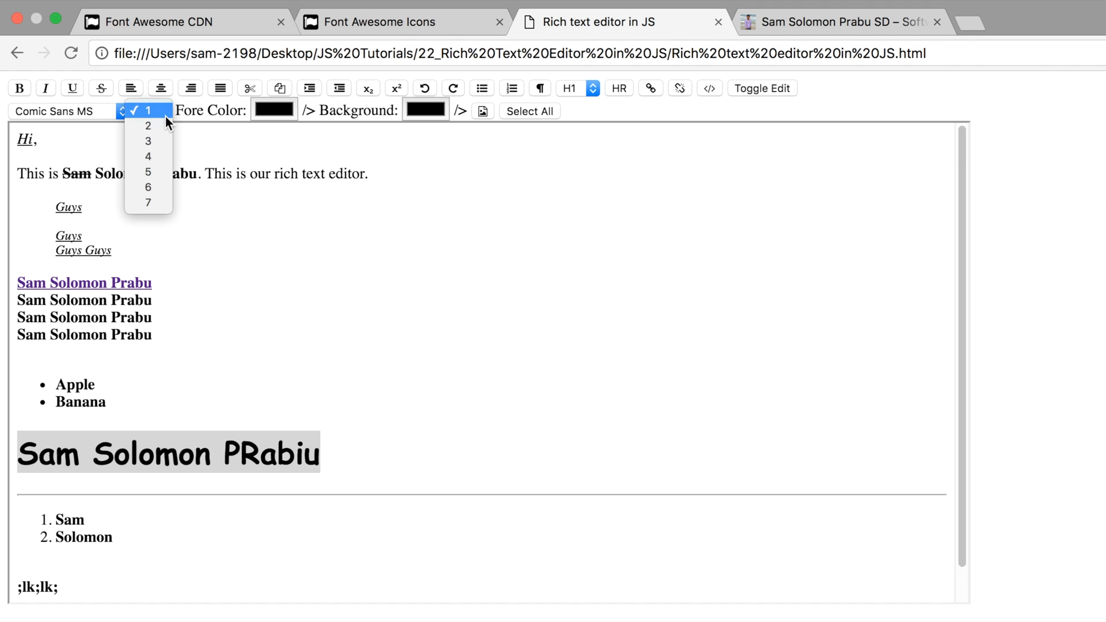
{"action": "left_click", "coordinate": [148, 186]}
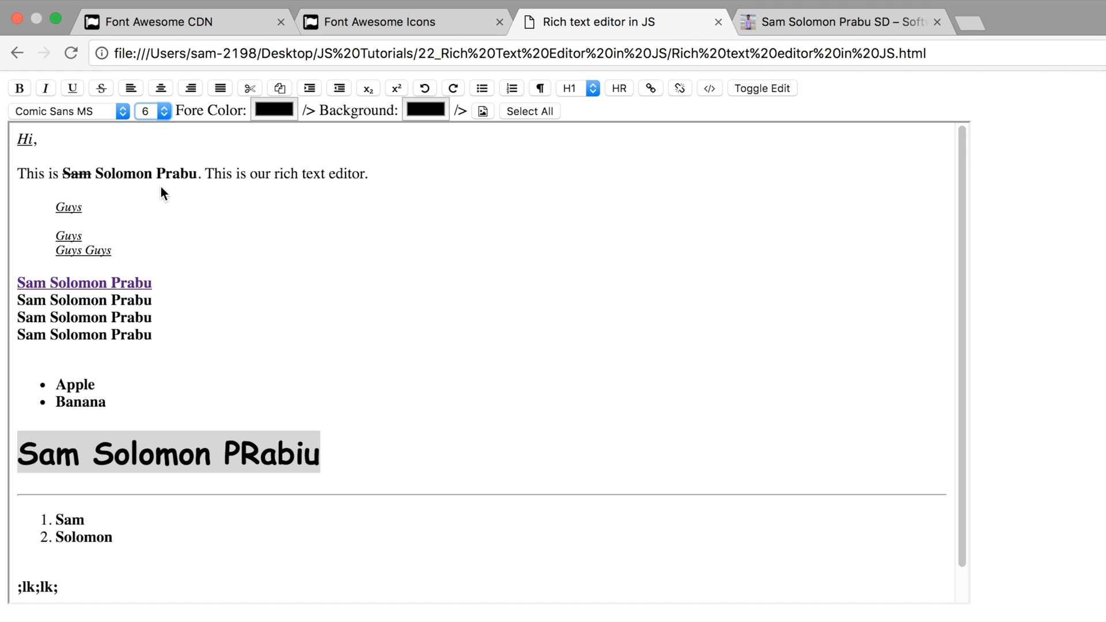
{"action": "left_click", "coordinate": [150, 110]}
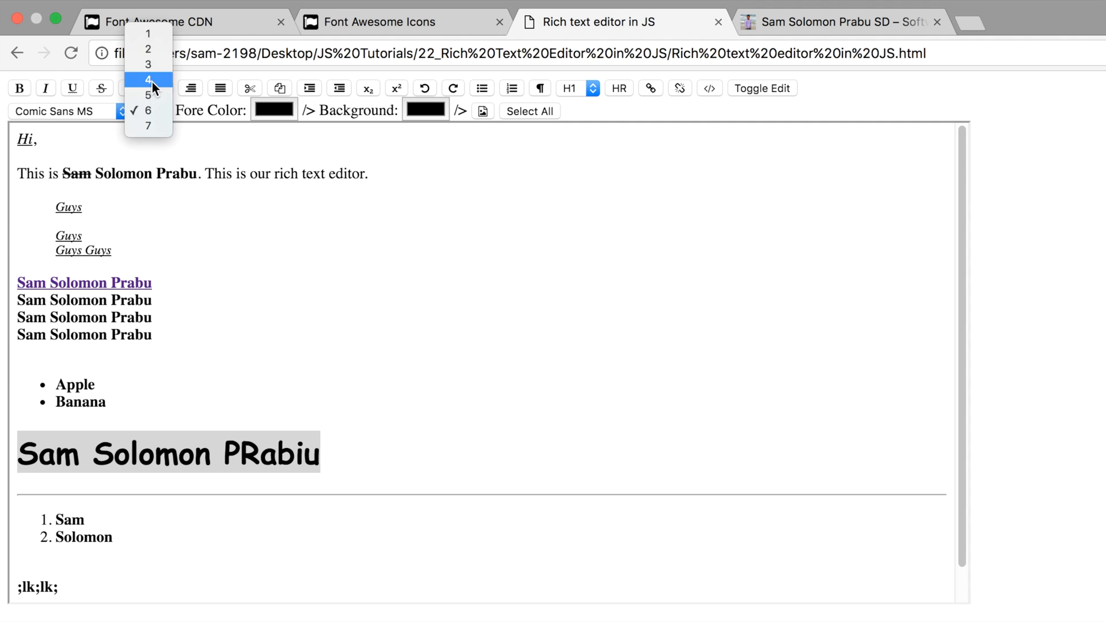
{"action": "left_click", "coordinate": [147, 79]}
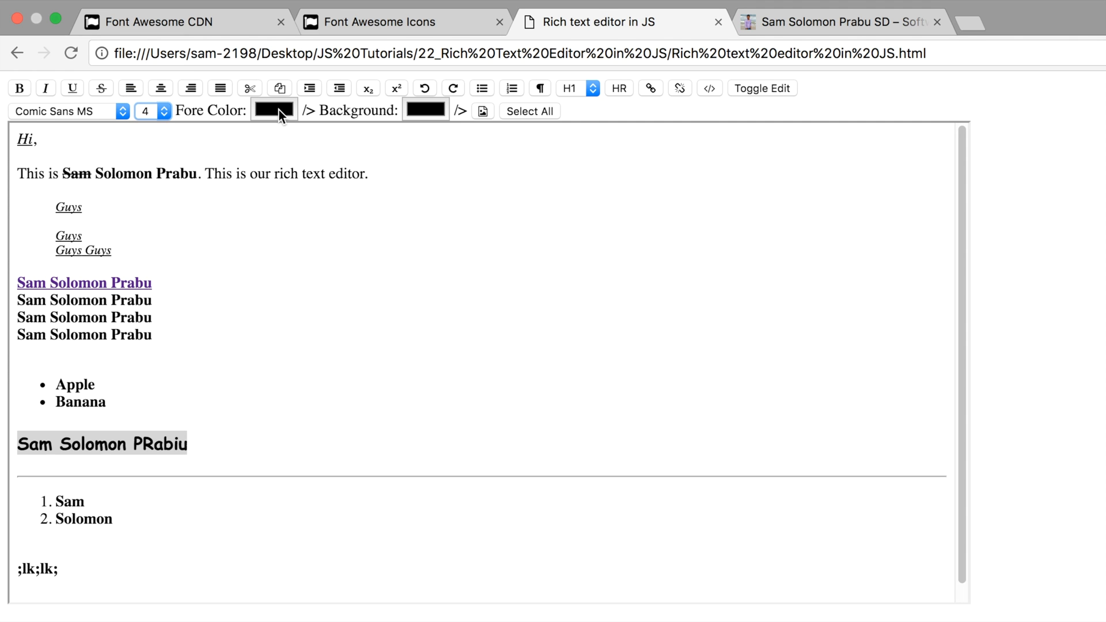
Colour the heading text blue with the Fore Color picker.
{"action": "left_click", "coordinate": [274, 111]}
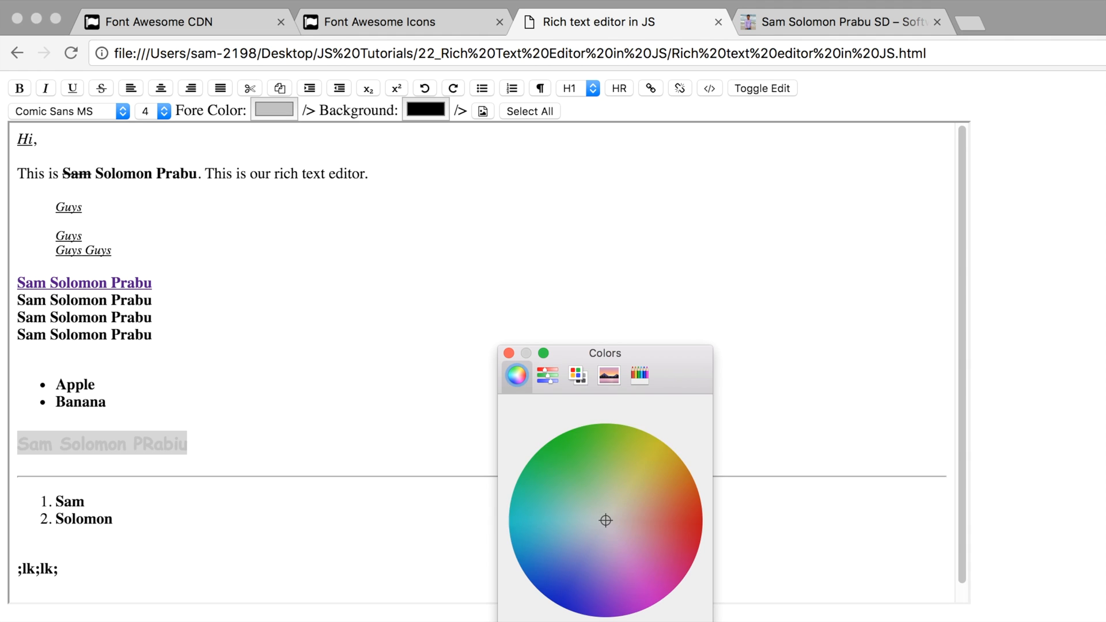
{"action": "left_click", "coordinate": [594, 596]}
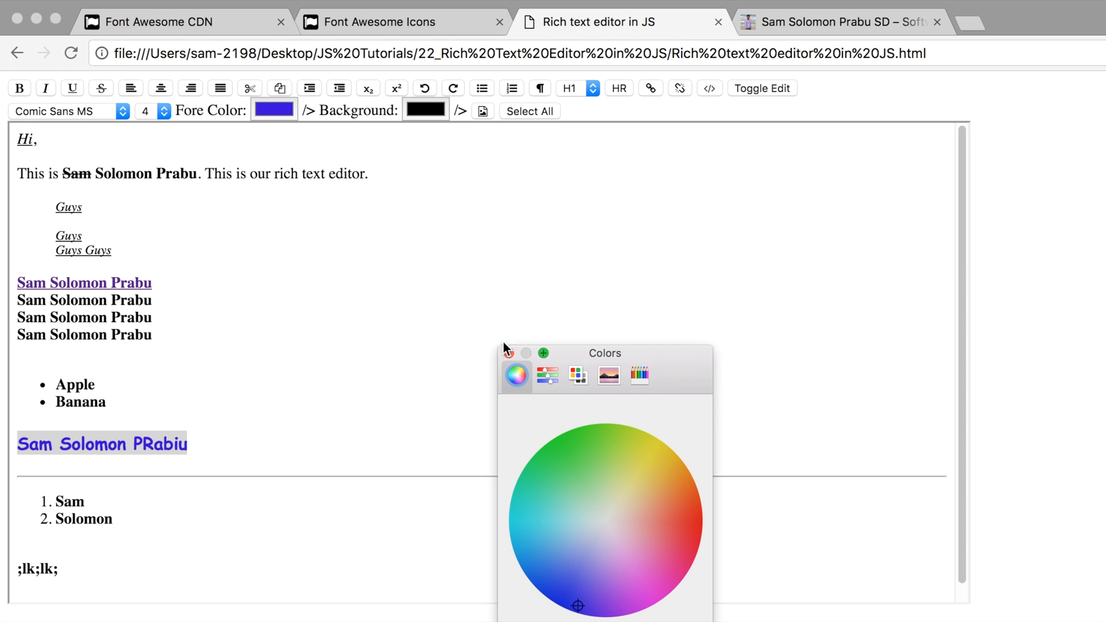
{"action": "left_click", "coordinate": [508, 353]}
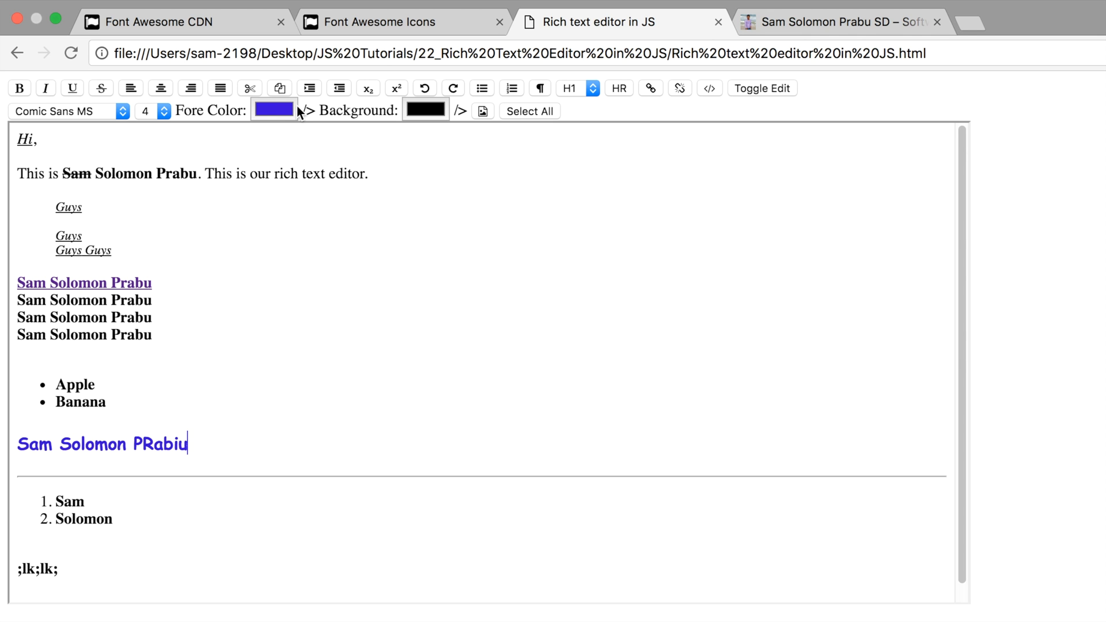
{"action": "mouse_move", "coordinate": [300, 109]}
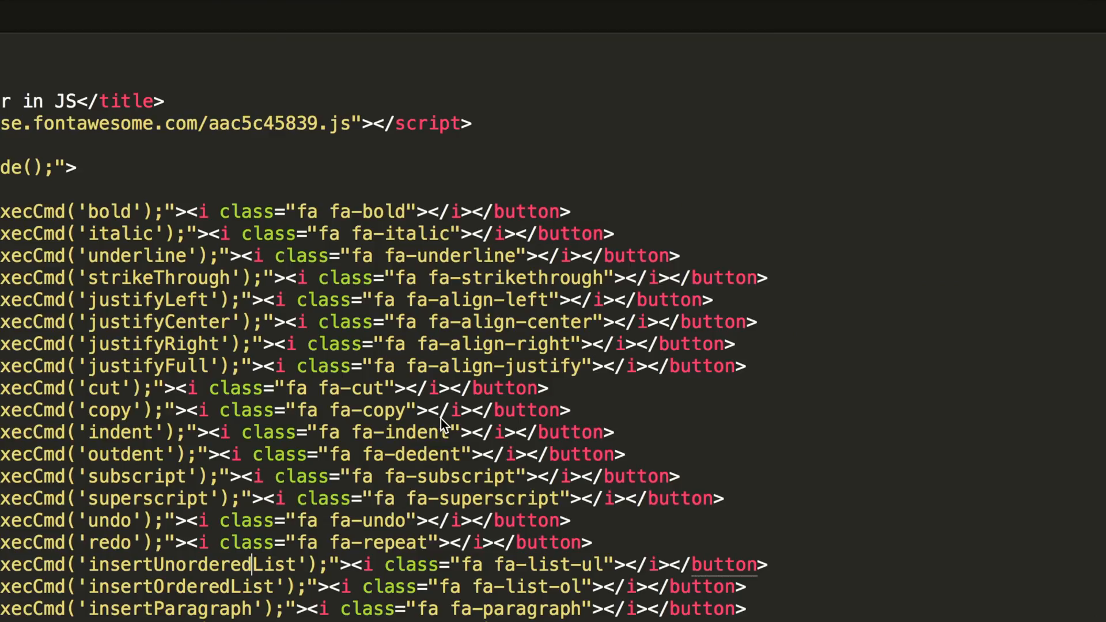
Review the toolbar button and heading select markup in the HTML source in Sublime Text.
{"action": "left_click", "coordinate": [596, 22]}
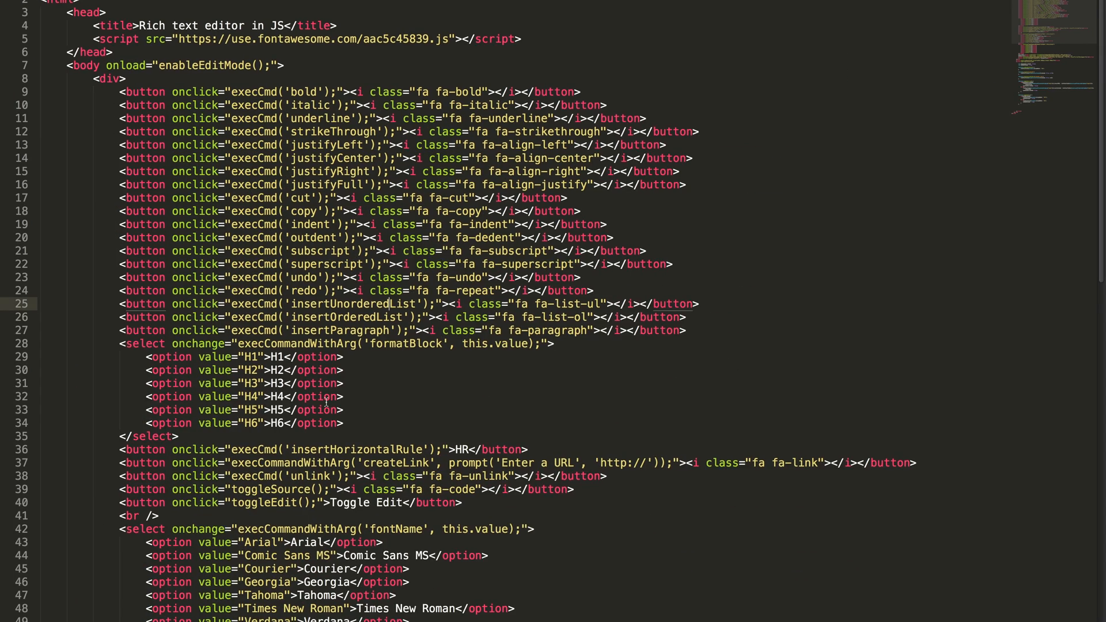
{"action": "scroll", "scroll_direction": "down", "scroll_amount": 3}
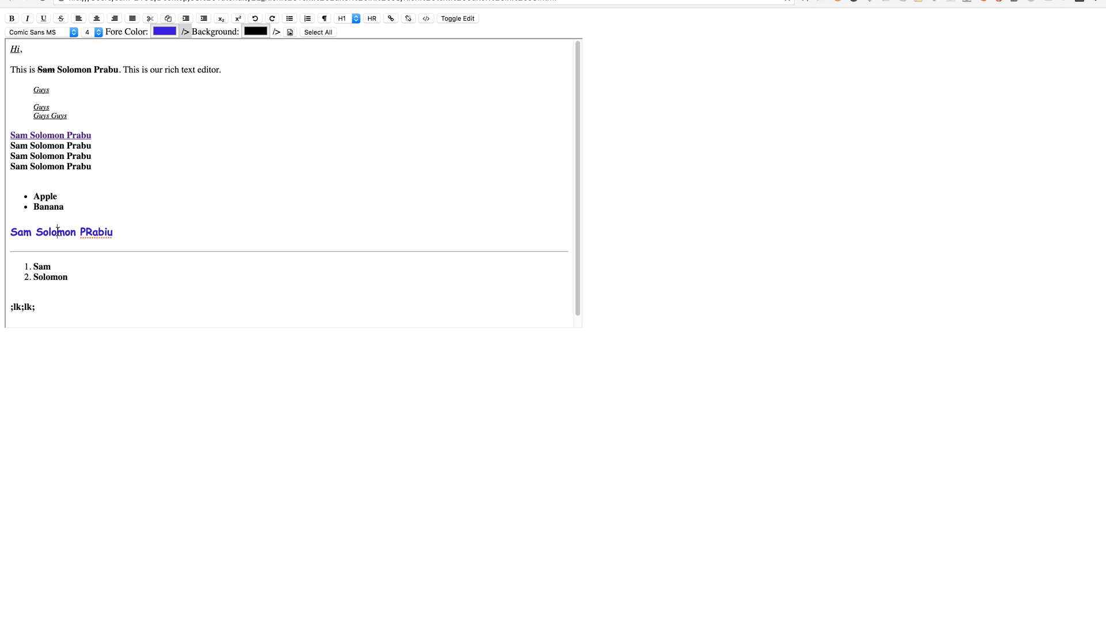
Give the selected word Solomon a green background highlight.
{"action": "left_click", "coordinate": [255, 33]}
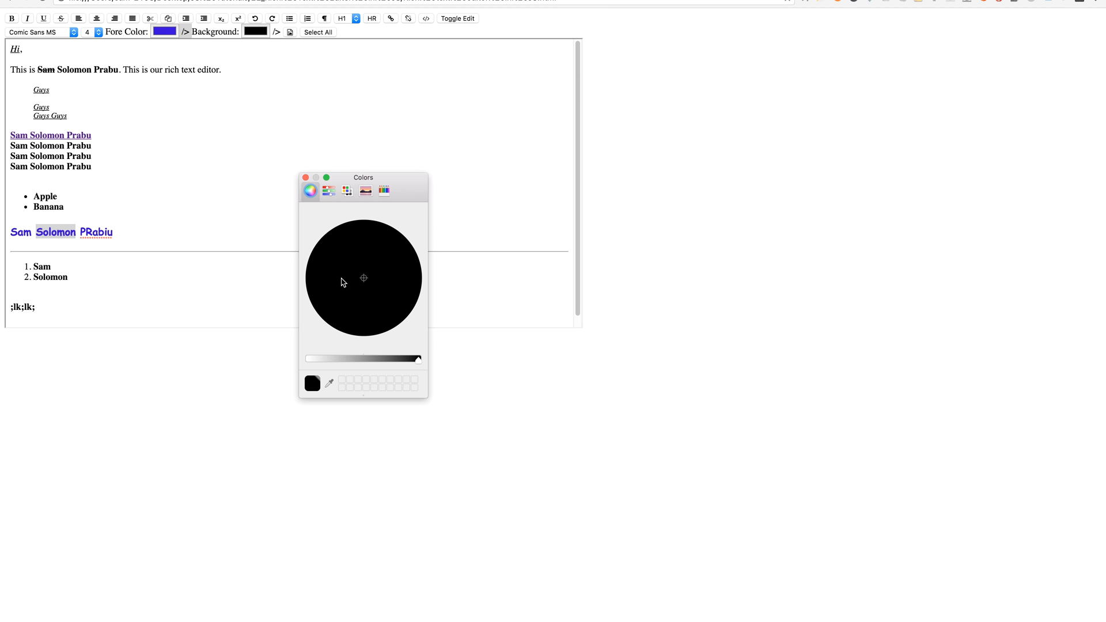
{"action": "left_click", "coordinate": [345, 246]}
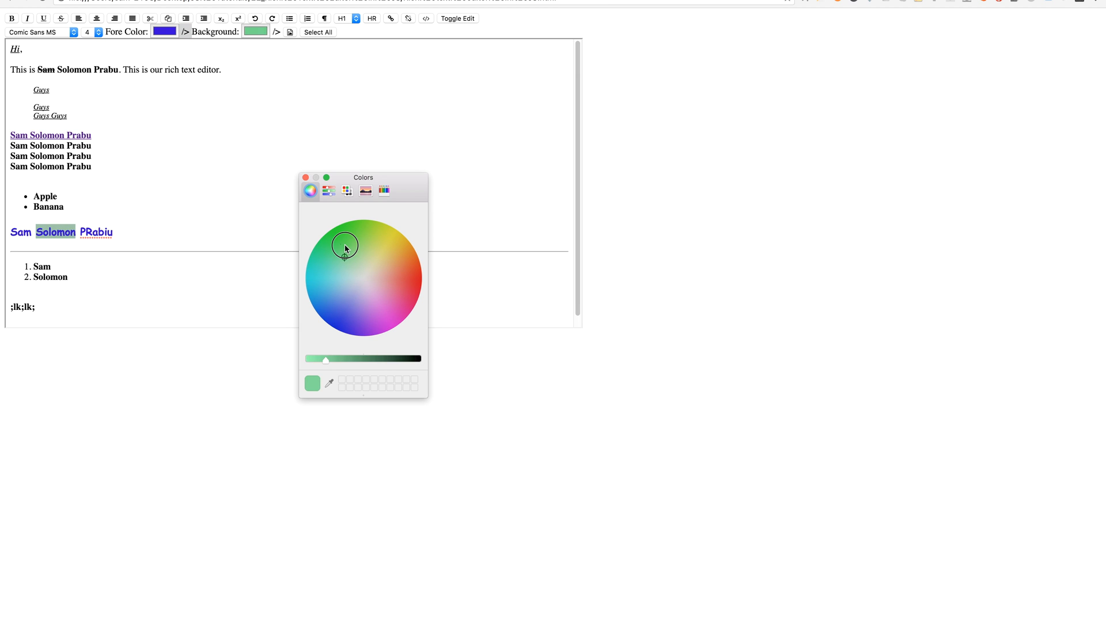
{"action": "left_click", "coordinate": [342, 224]}
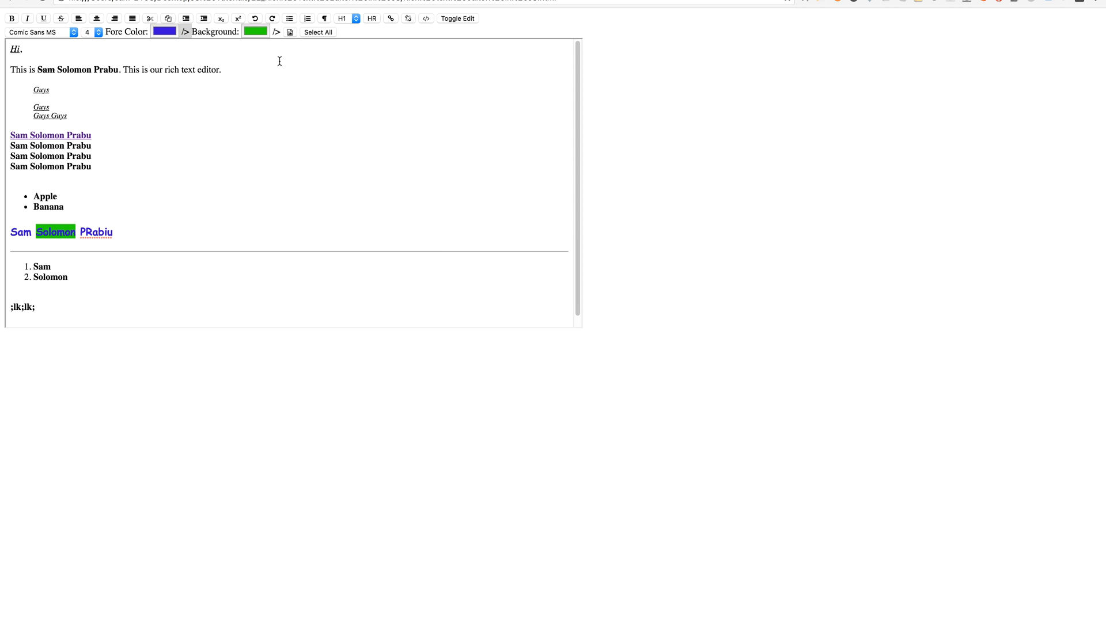
{"action": "mouse_move", "coordinate": [306, 162]}
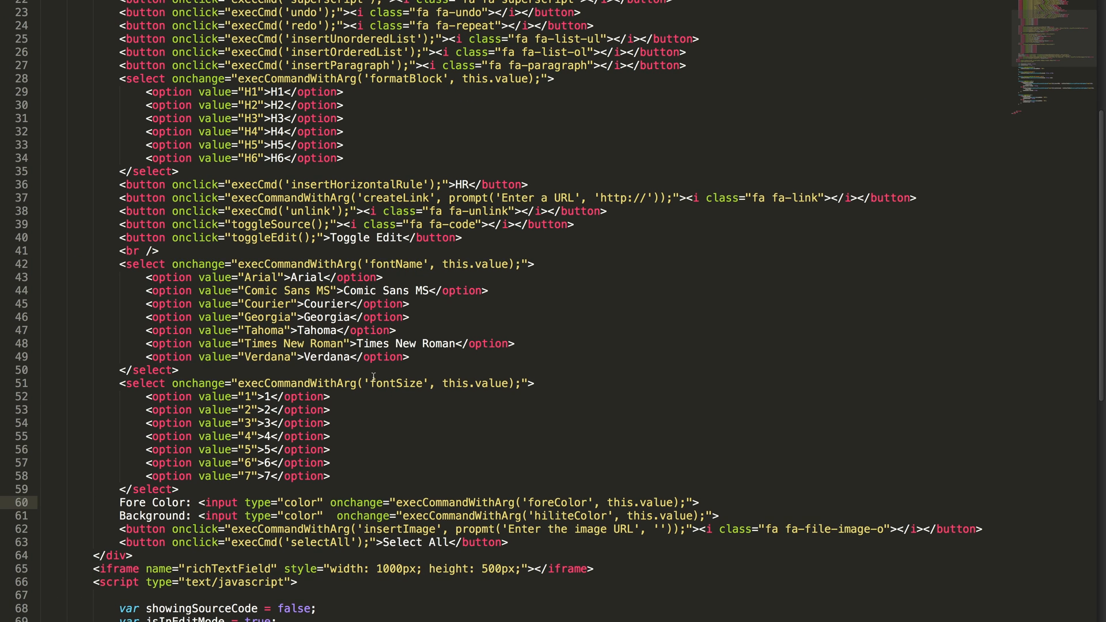
Scroll the source to the font size, colour input and insertImage prompt code.
{"action": "scroll", "scroll_direction": "down", "scroll_amount": 3}
{"action": "type", "text": "m"}
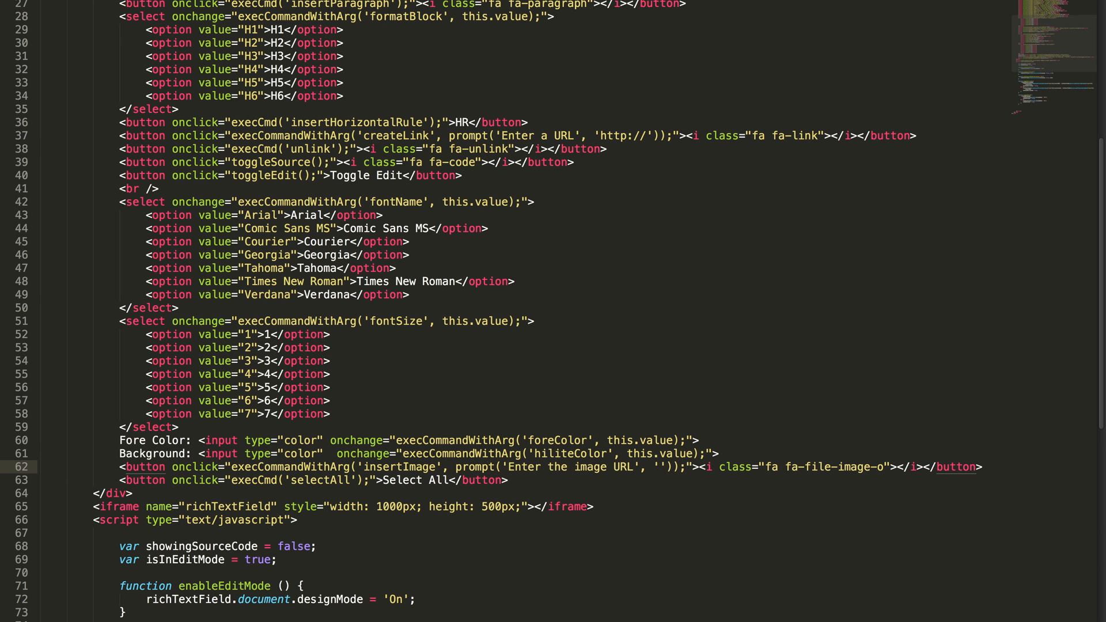
{"action": "left_click", "coordinate": [423, 6]}
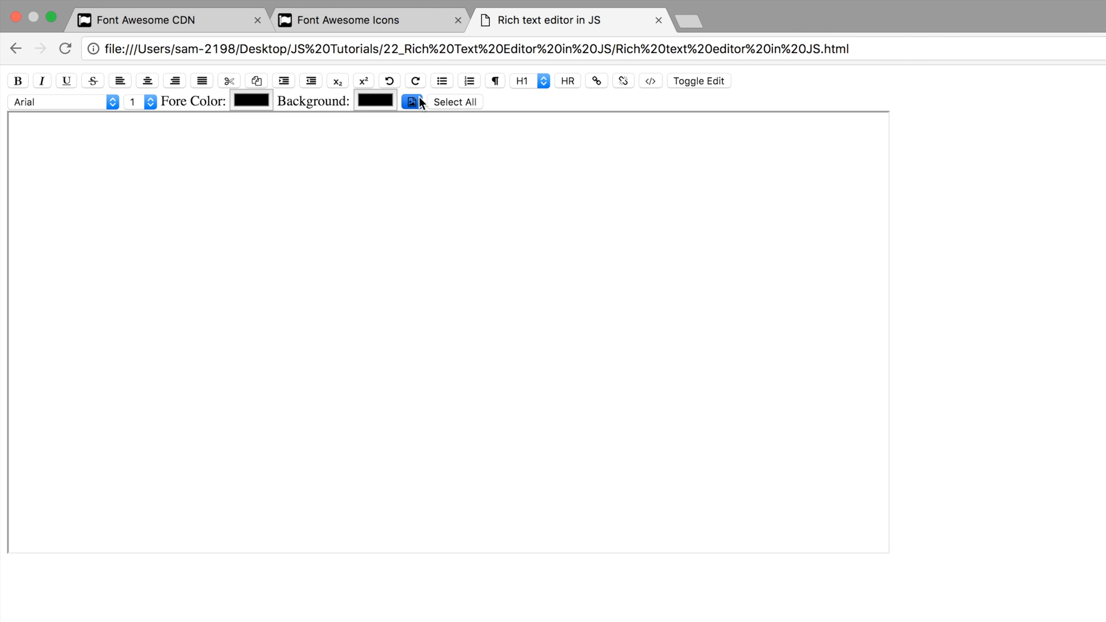
Insert the Verkkonet logo image from the relative path '../Verkko.png'.
{"action": "left_click", "coordinate": [413, 102]}
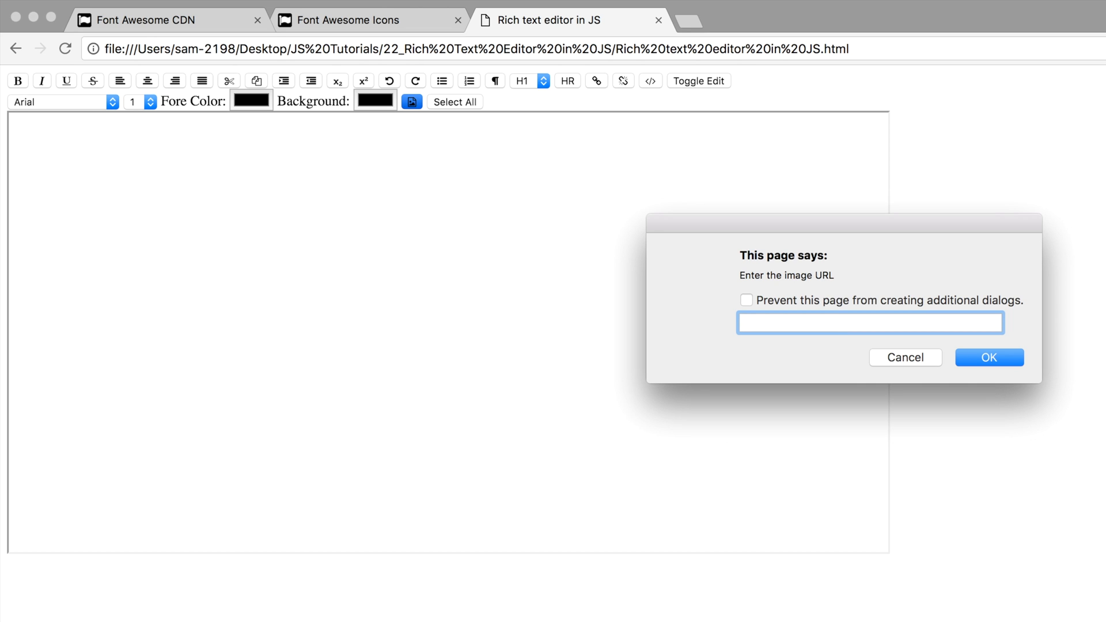
{"action": "type", "text": "../../"}
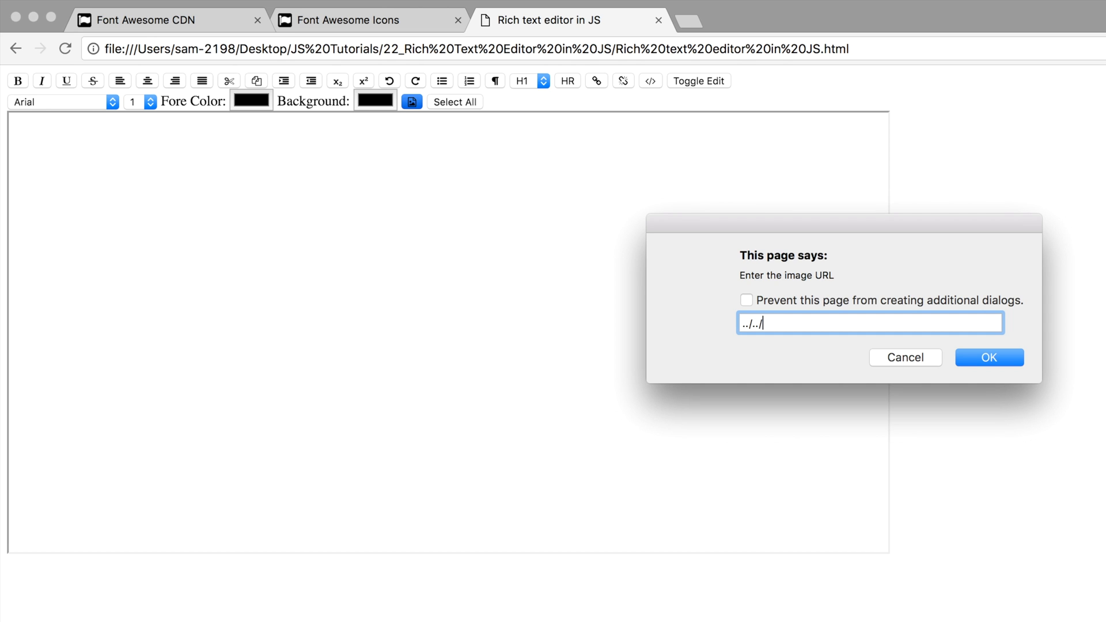
{"action": "type", "text": "Verkko"}
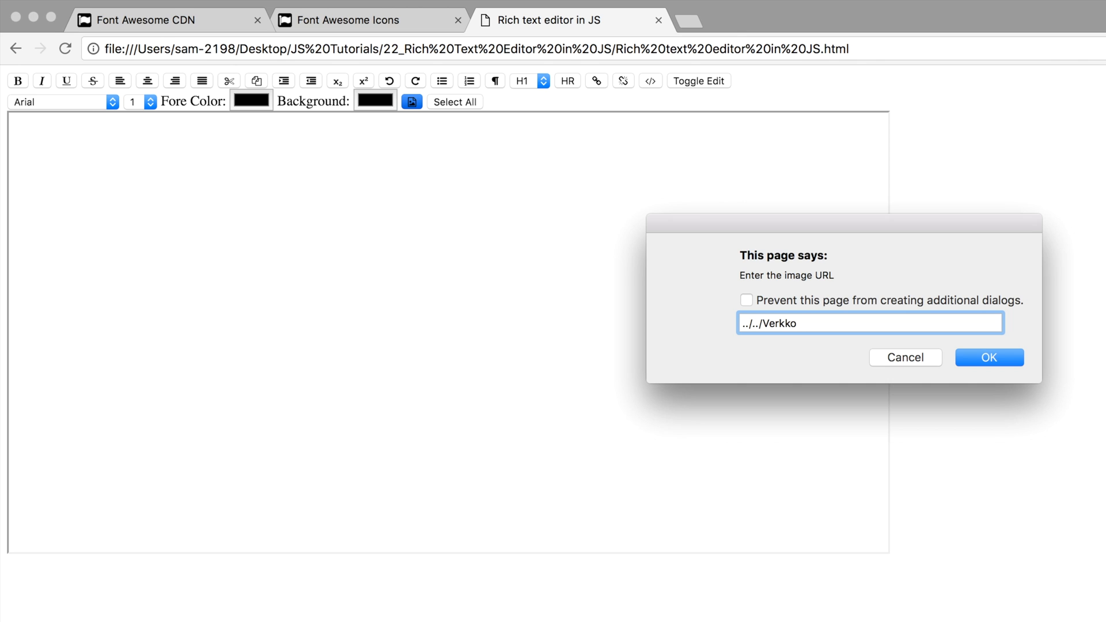
{"action": "left_click", "coordinate": [988, 357]}
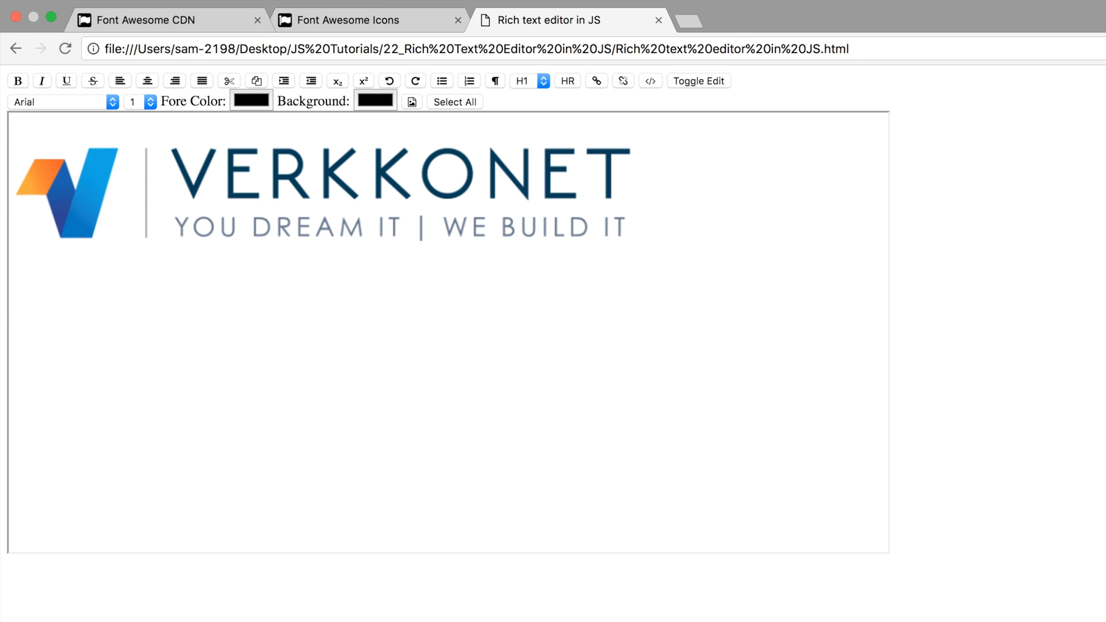
{"action": "left_click", "coordinate": [628, 182]}
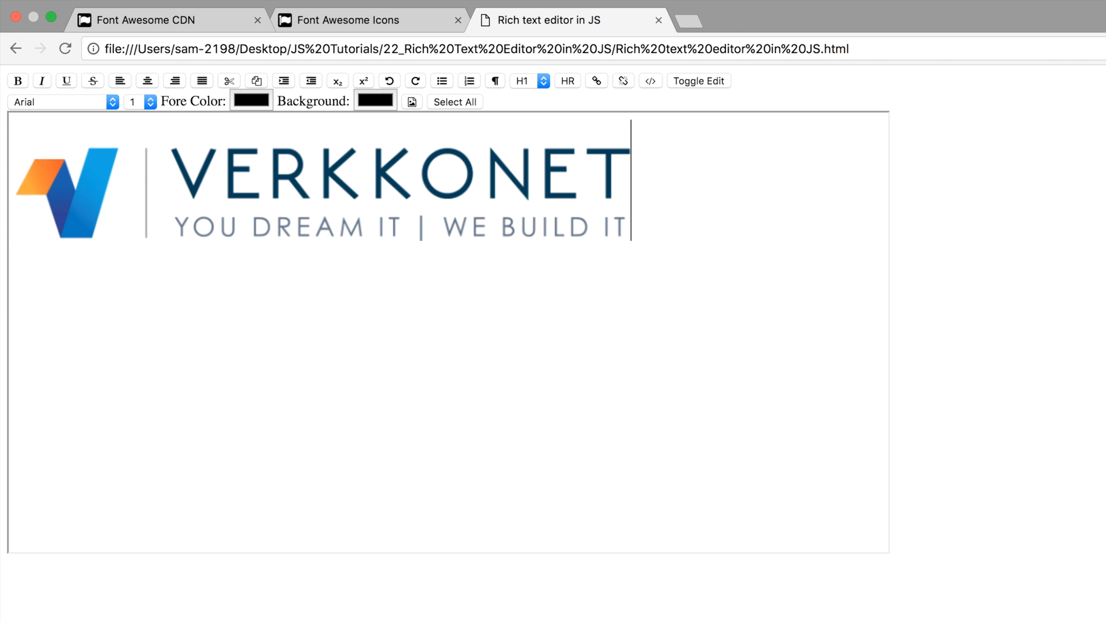
{"action": "type", "text": "Sam Solo"}
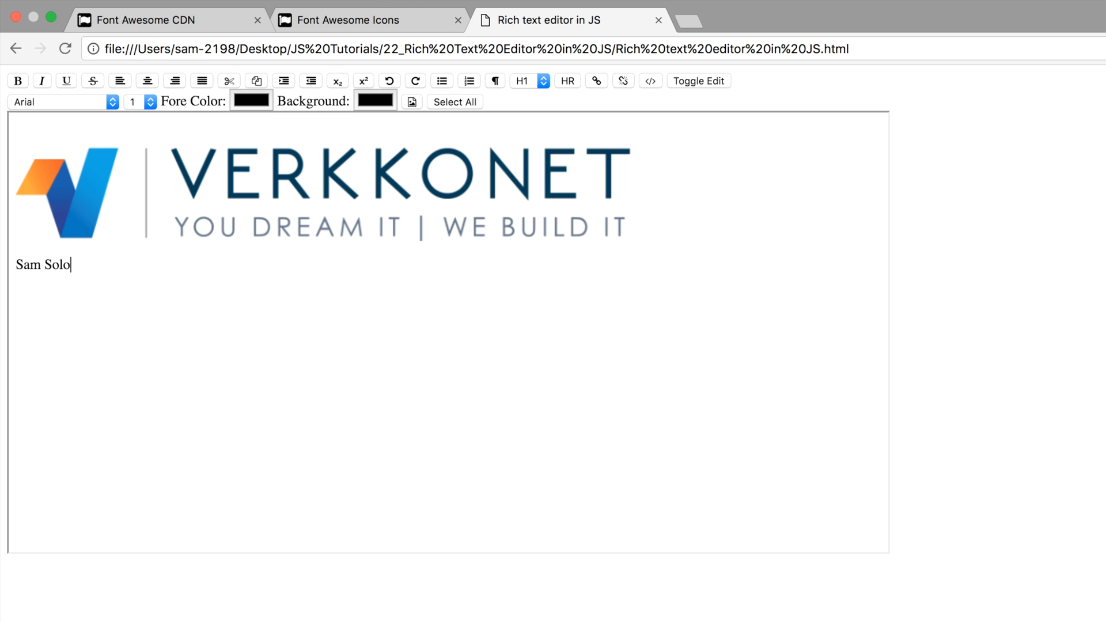
{"action": "type", "text": "mon Prabiu"}
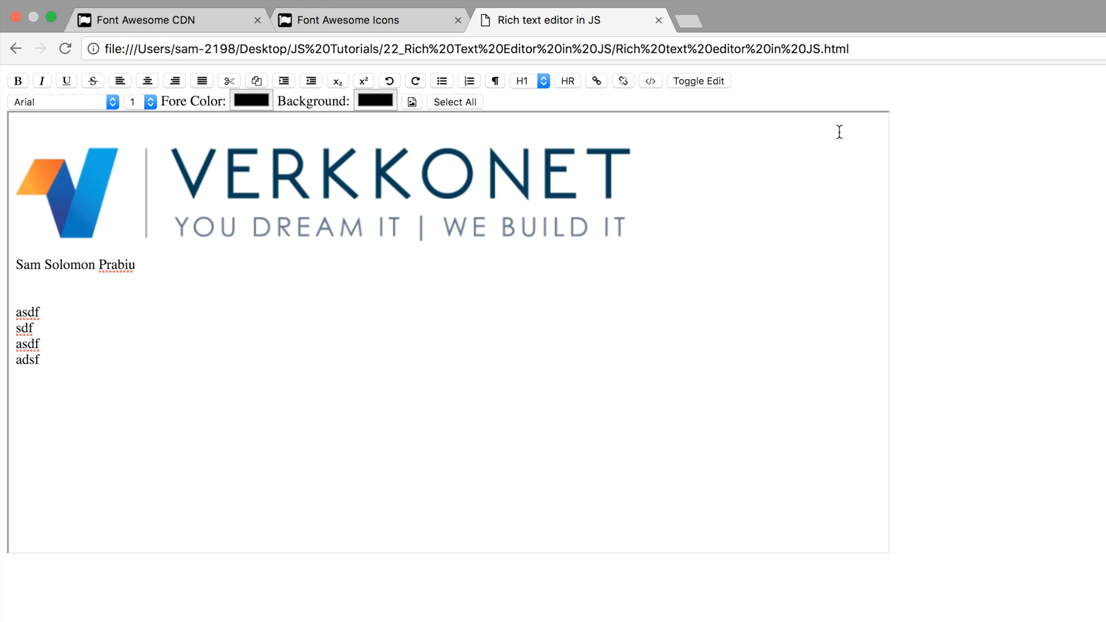
Show the document as raw HTML source and select the whole markup text.
{"action": "left_click", "coordinate": [454, 101]}
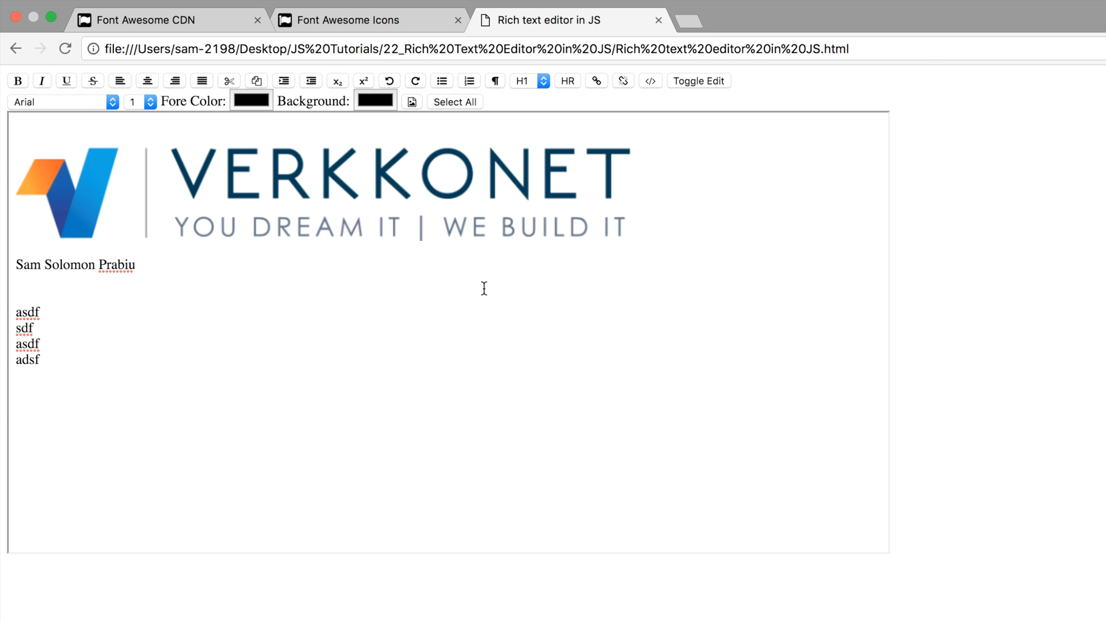
{"action": "mouse_move", "coordinate": [675, 99]}
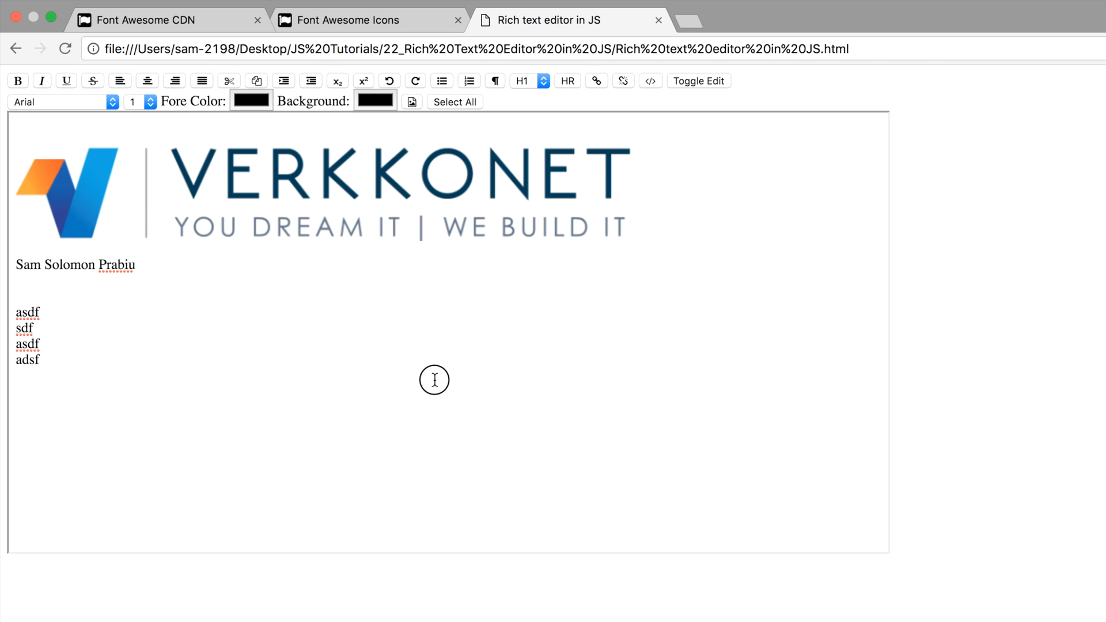
{"action": "left_click", "coordinate": [648, 81]}
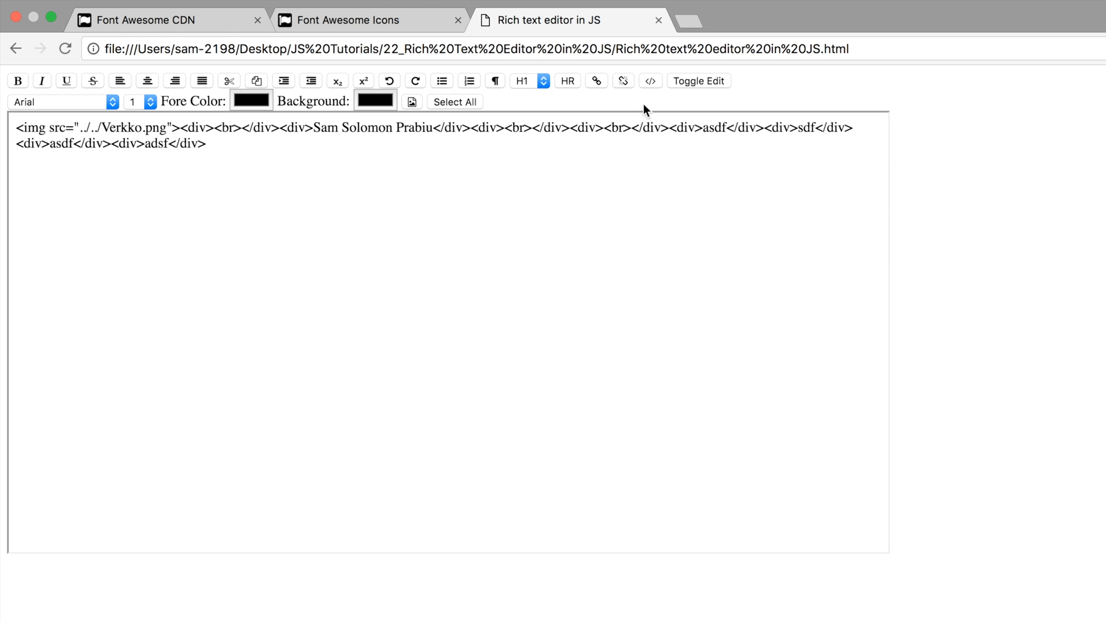
{"action": "left_click", "coordinate": [454, 102]}
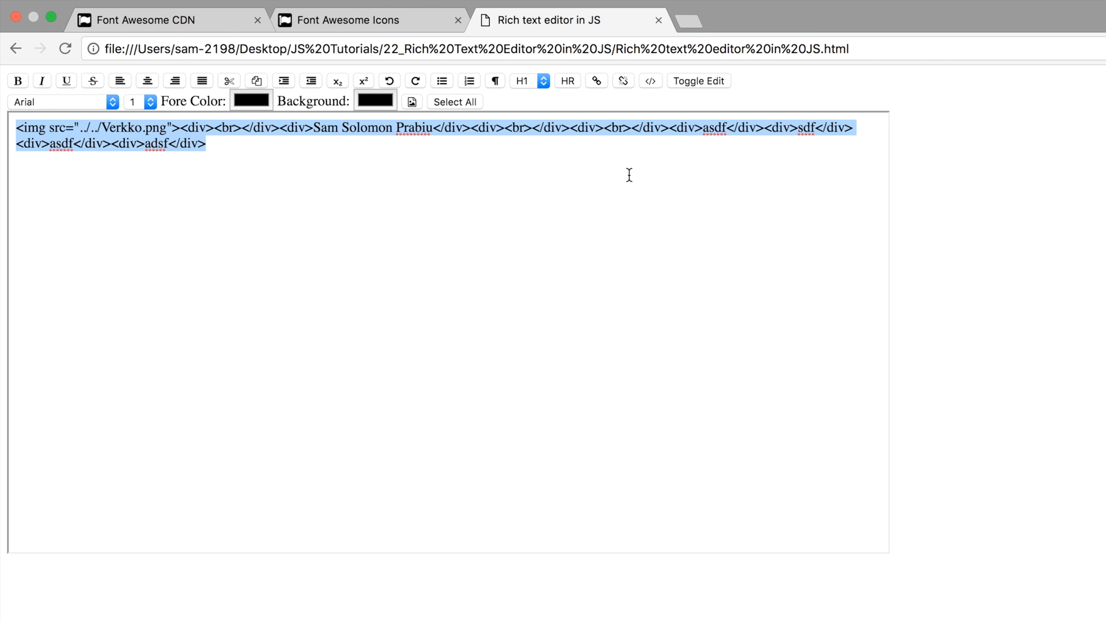